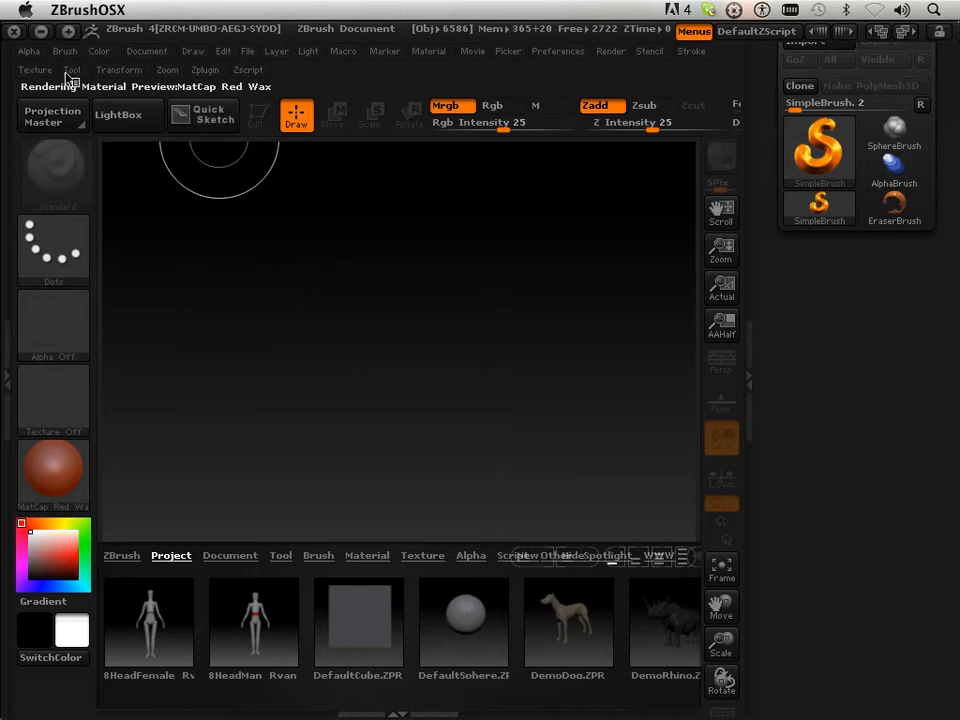
# - Import Dragonfly.obj from the 1400 Lesson Files folder as the current tool
pyautogui.click(116, 122)
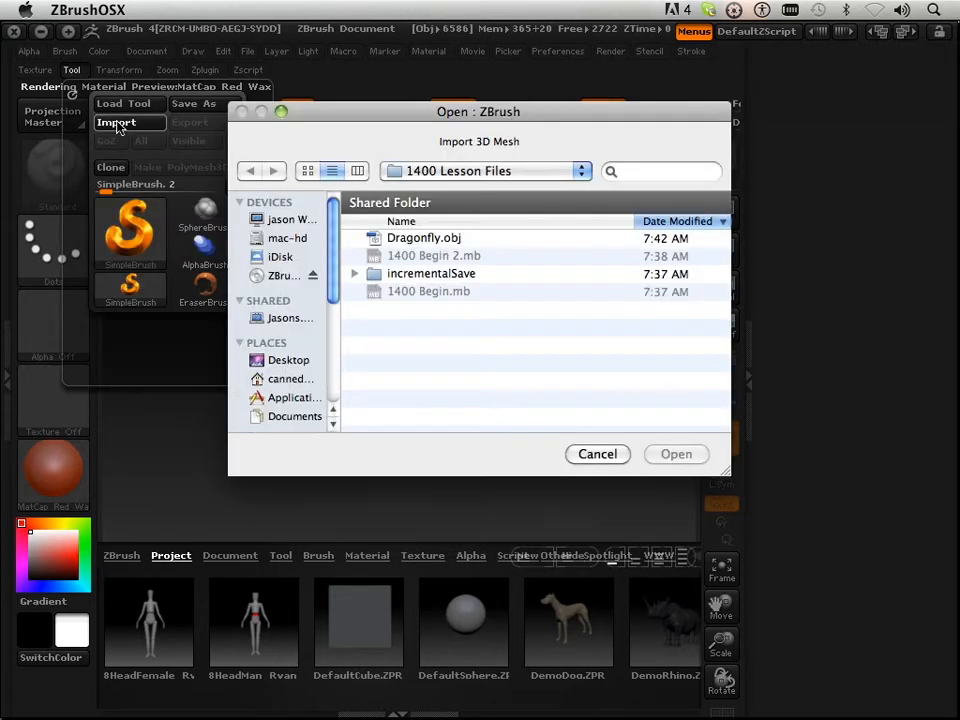
pyautogui.click(424, 238)
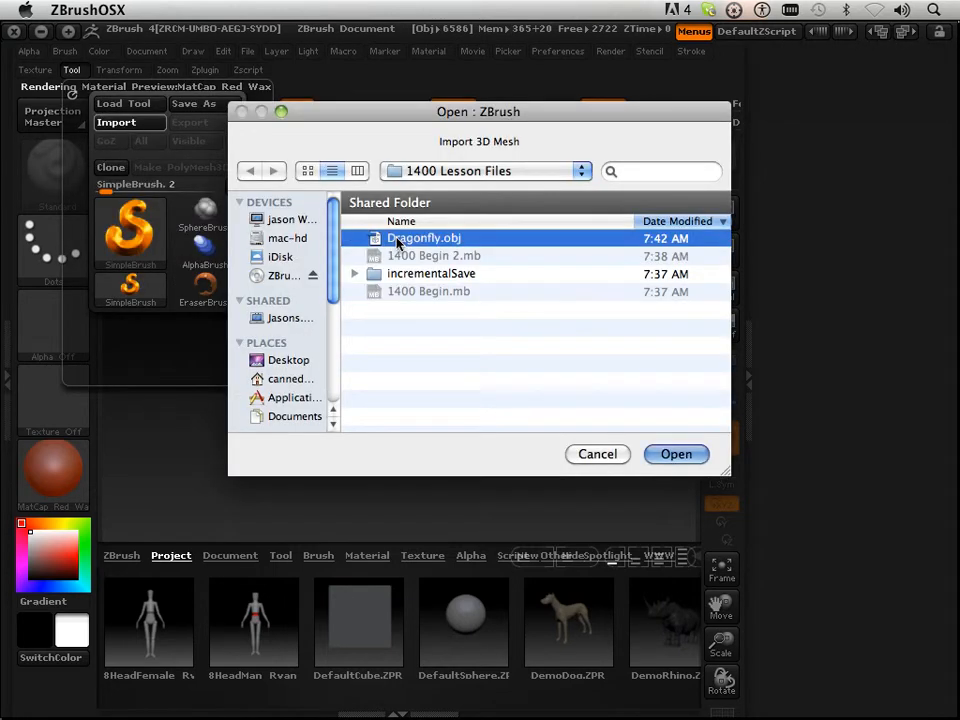
pyautogui.click(676, 452)
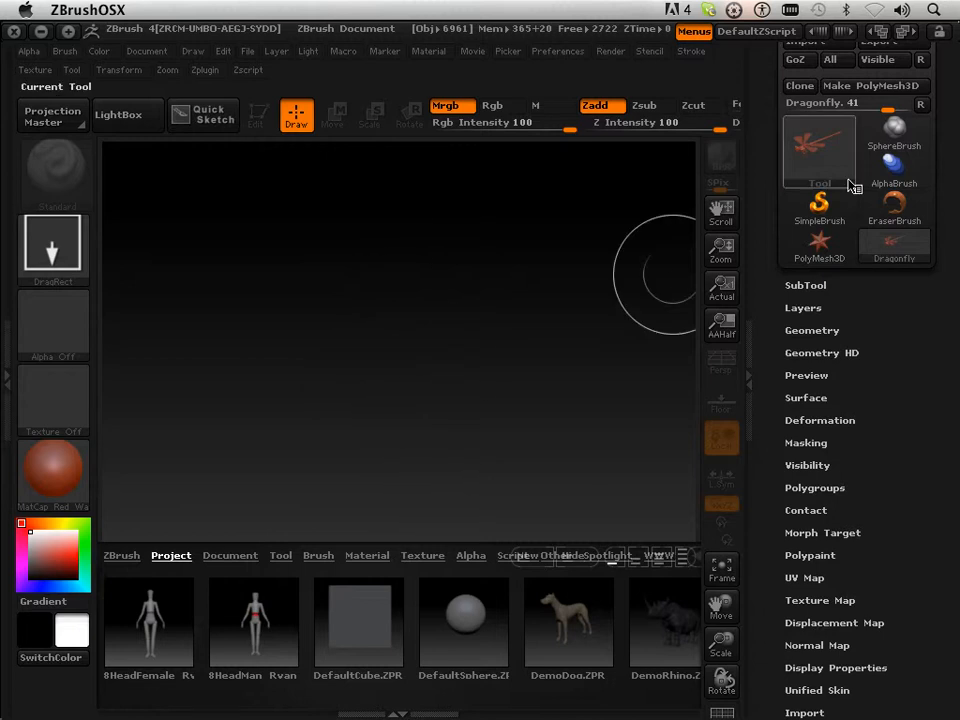
pyautogui.moveTo(544, 444)
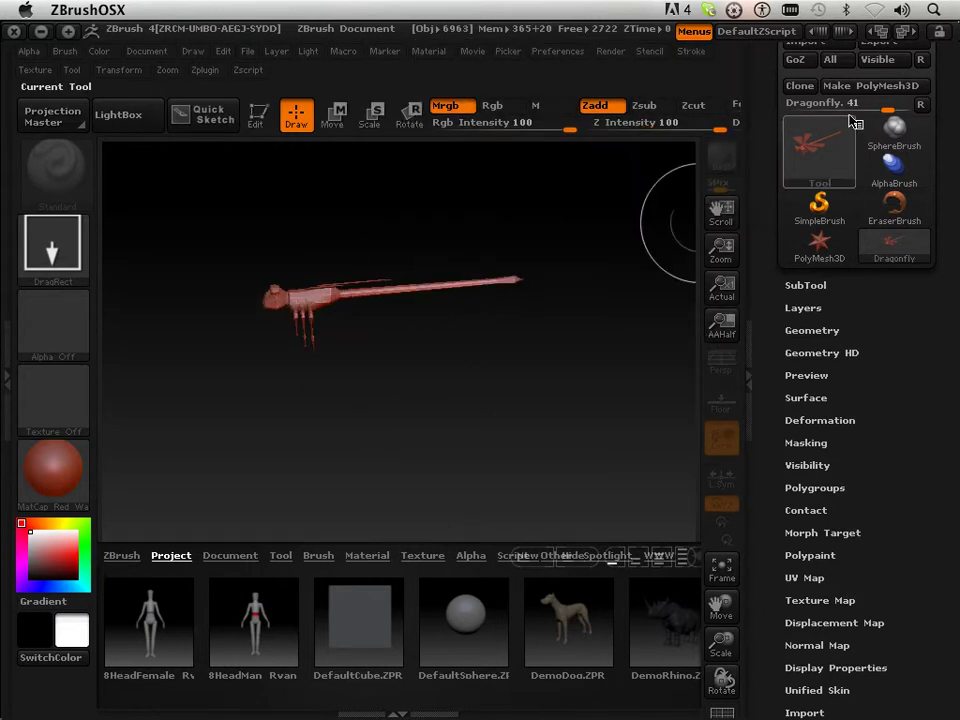
# - Make the drawn dragonfly editable and orbit it through several viewing angles
pyautogui.click(258, 114)
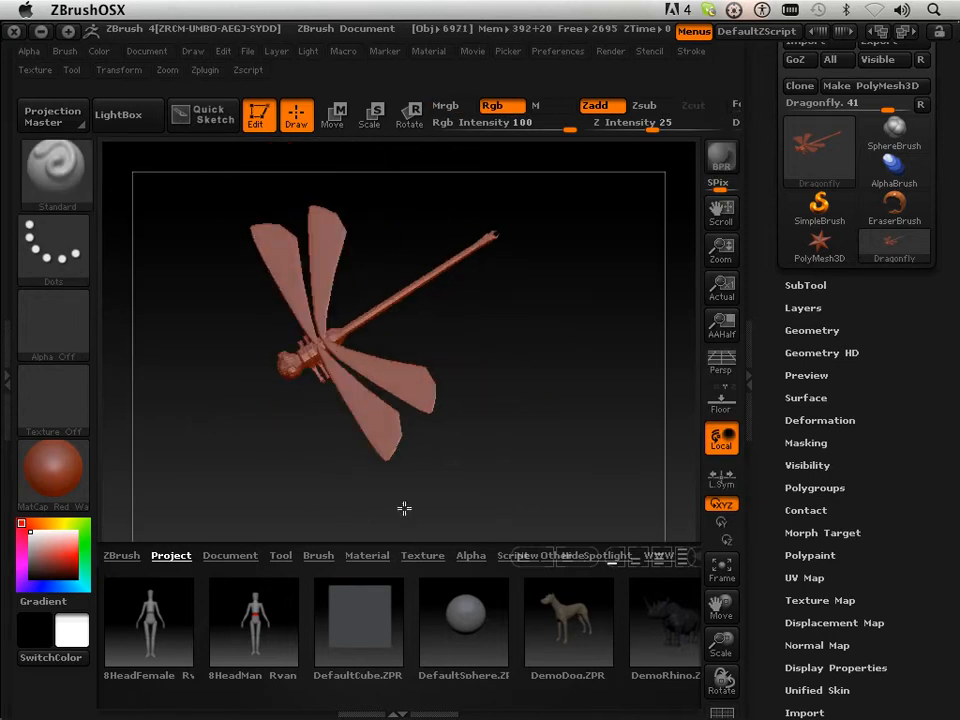
pyautogui.moveTo(404, 508); pyautogui.dragTo(436, 450)
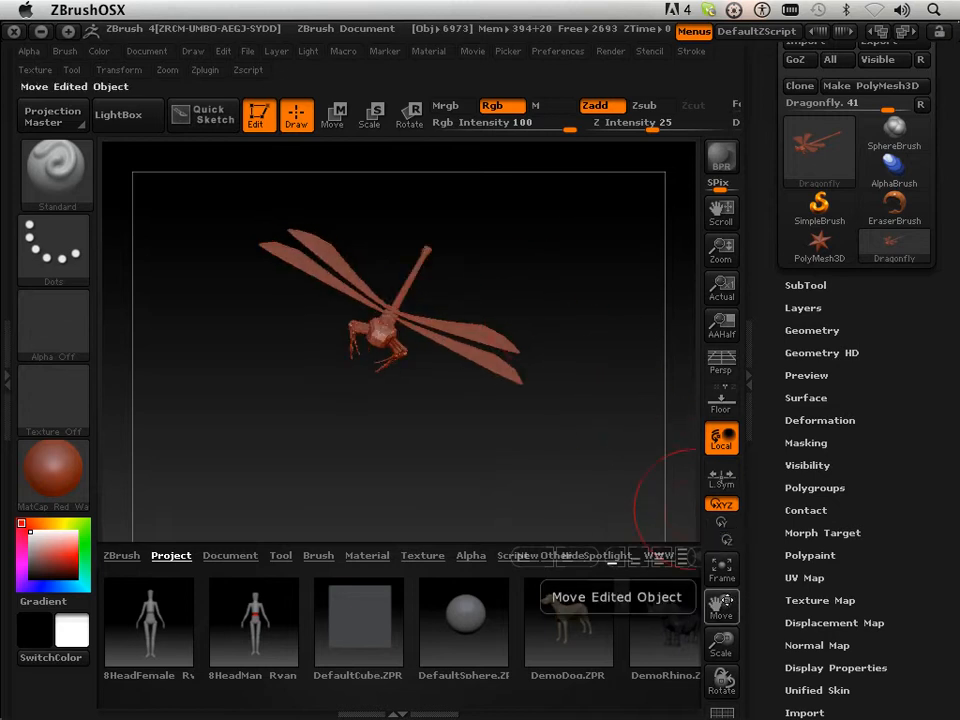
pyautogui.moveTo(144, 216)
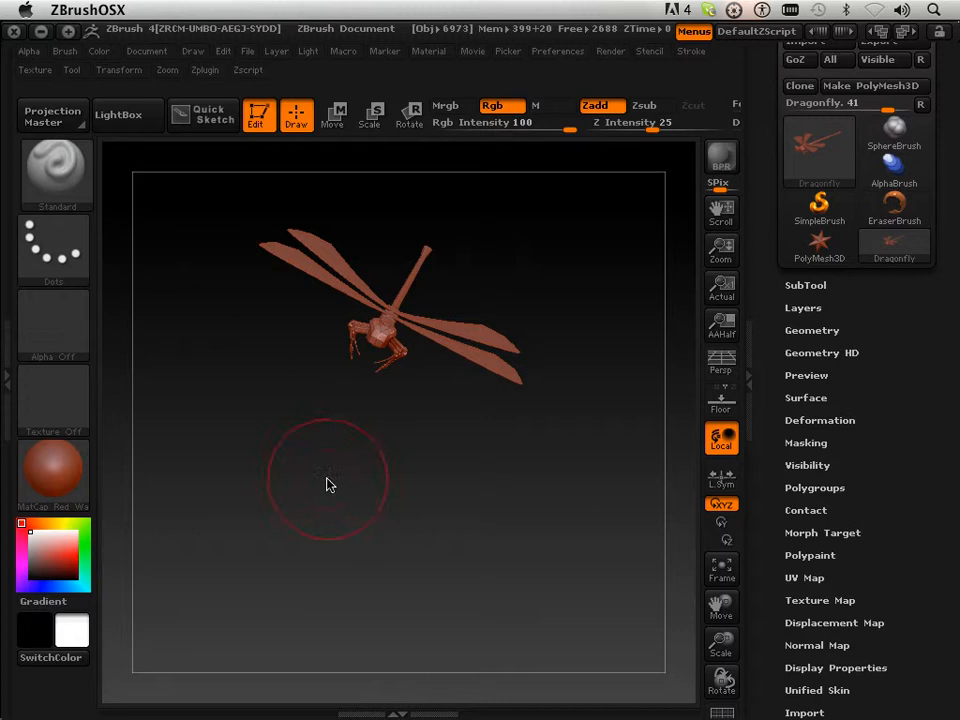
pyautogui.moveTo(324, 486); pyautogui.dragTo(630, 640)
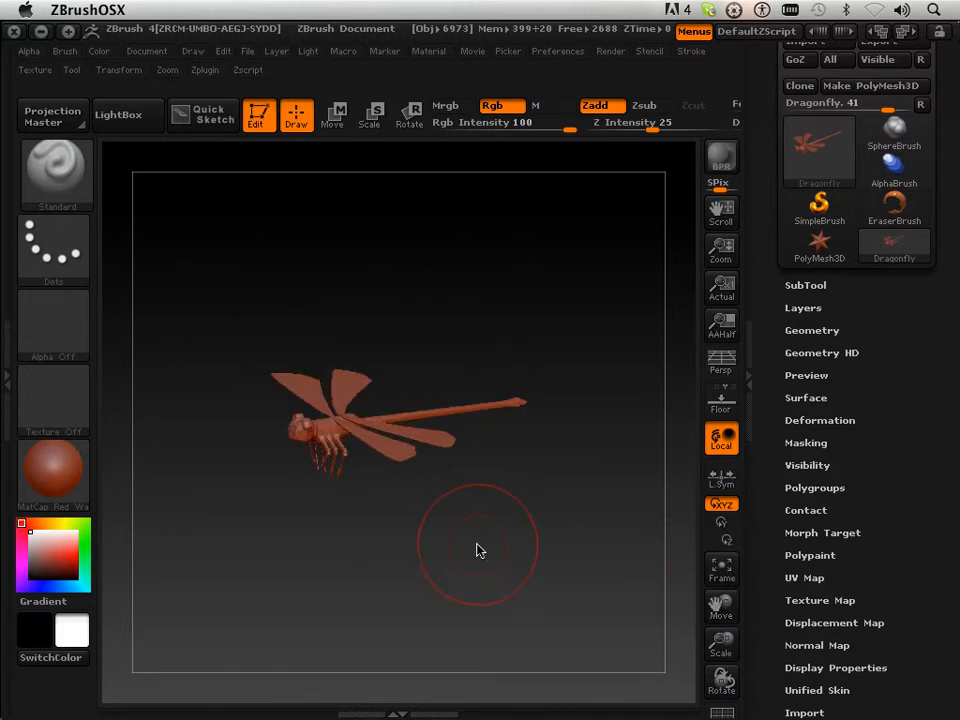
pyautogui.moveTo(476, 550); pyautogui.dragTo(564, 514)
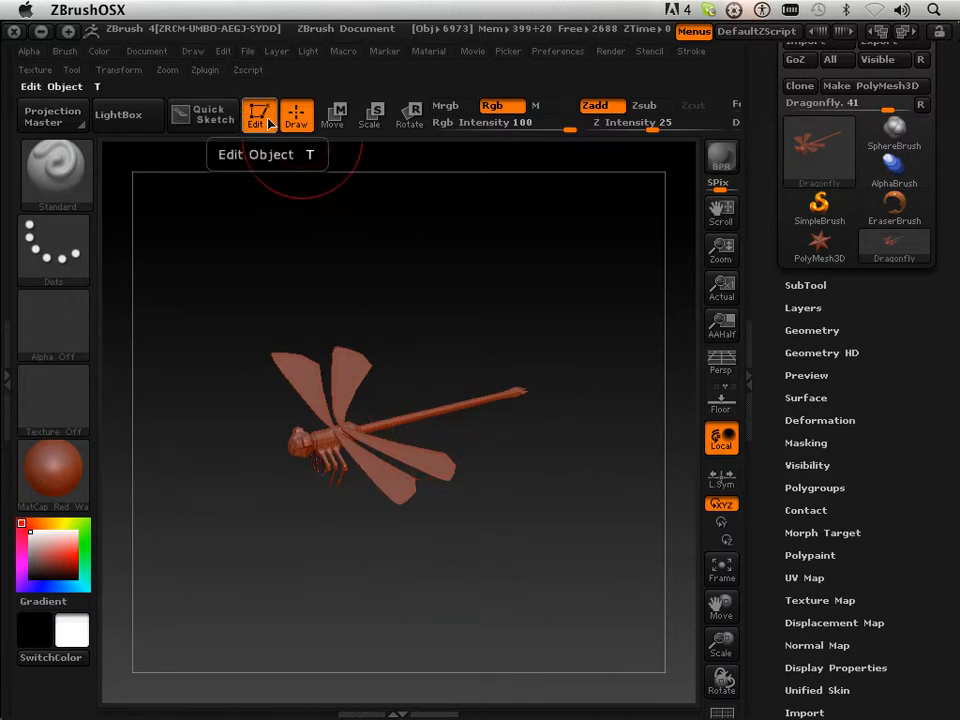
# - Leave Edit mode on the dragonfly so canvas drags stamp copies of it
pyautogui.click(296, 112)
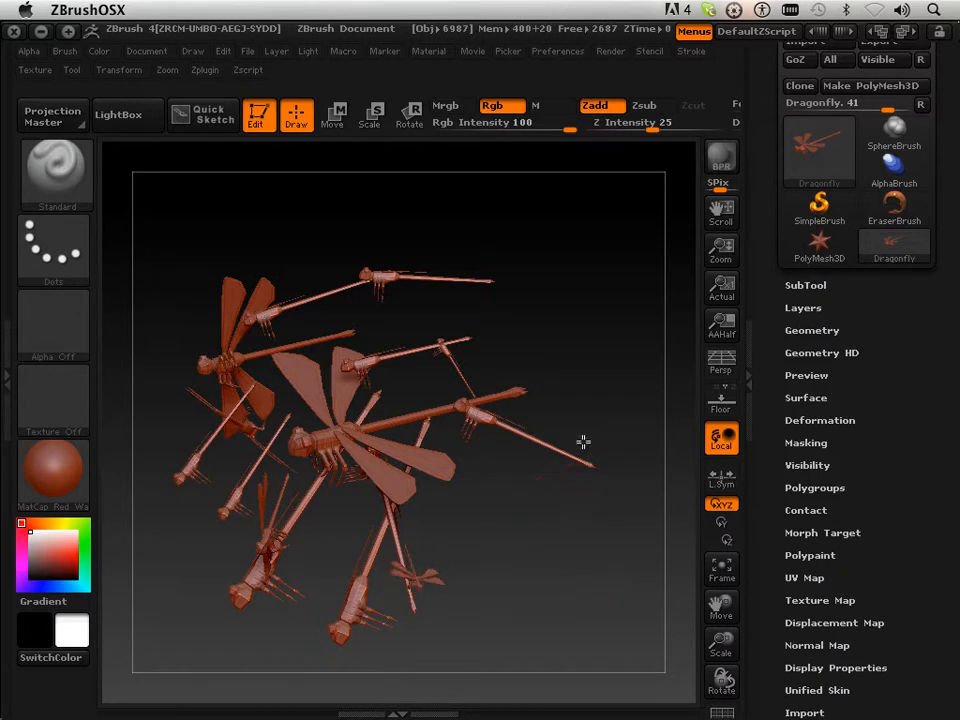
pyautogui.moveTo(210, 114)
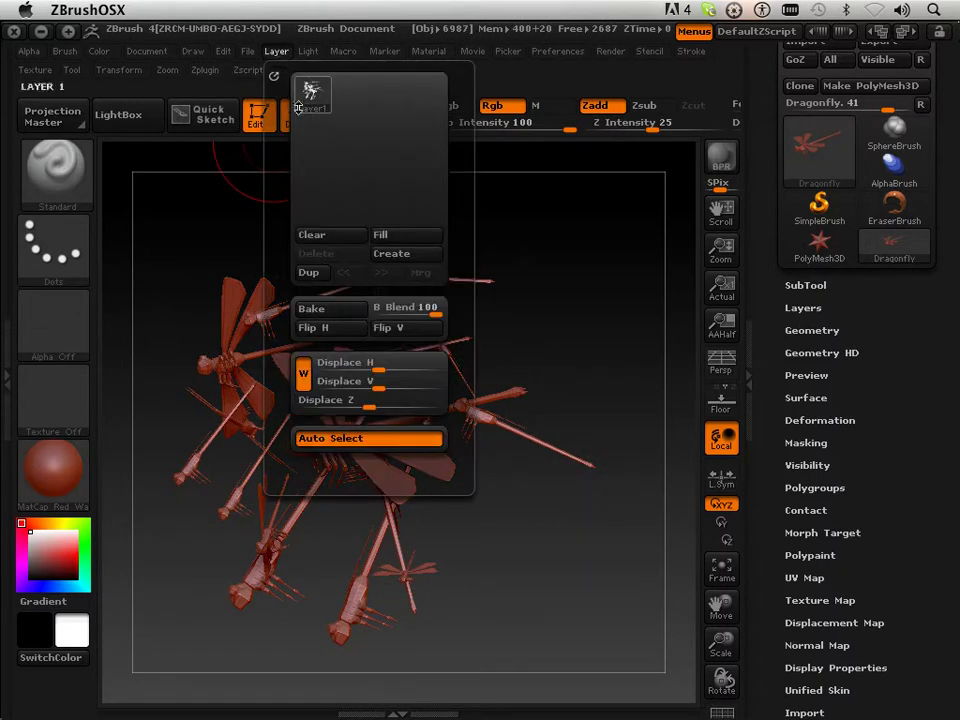
# - Clear the stamped copies via Layer > Clear and rotate the lone dragonfly to a front view
pyautogui.click(392, 252)
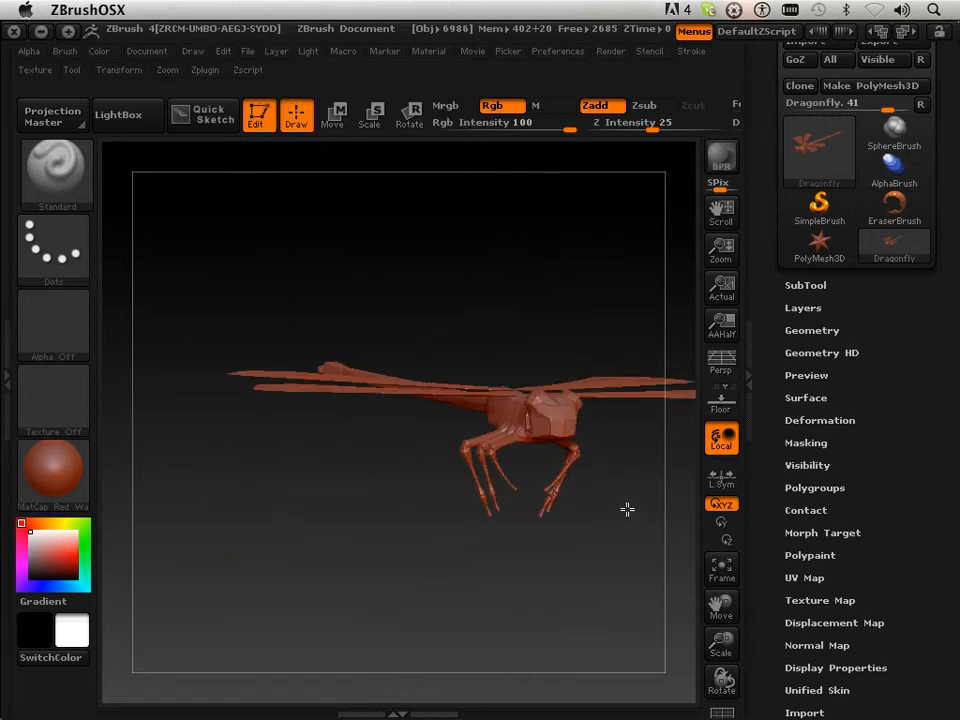
pyautogui.moveTo(628, 510); pyautogui.dragTo(556, 578)
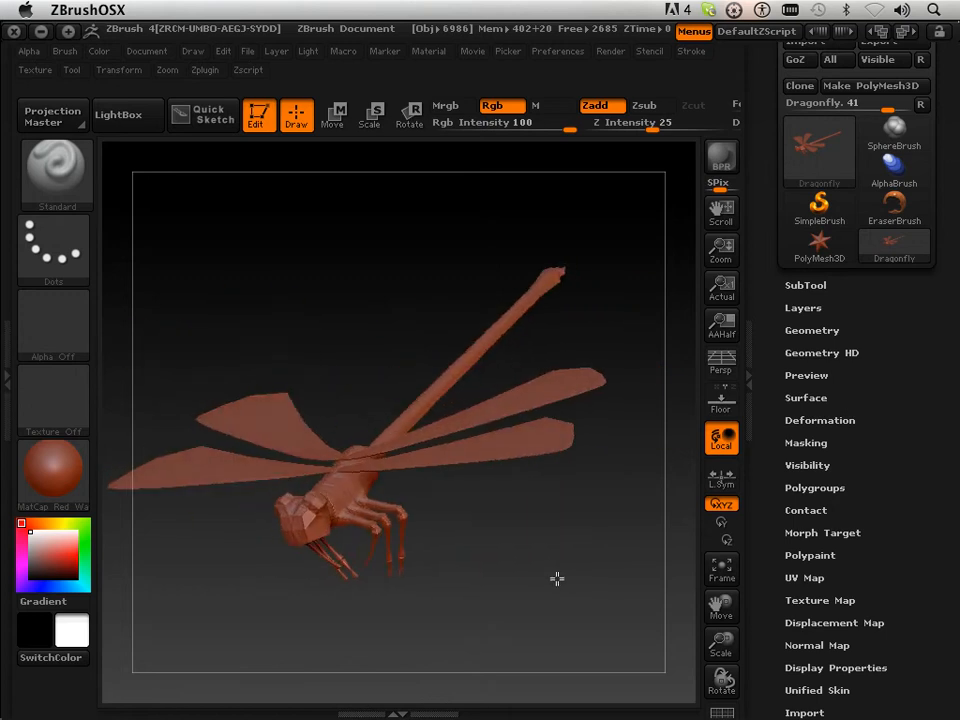
pyautogui.moveTo(556, 578); pyautogui.dragTo(496, 508)
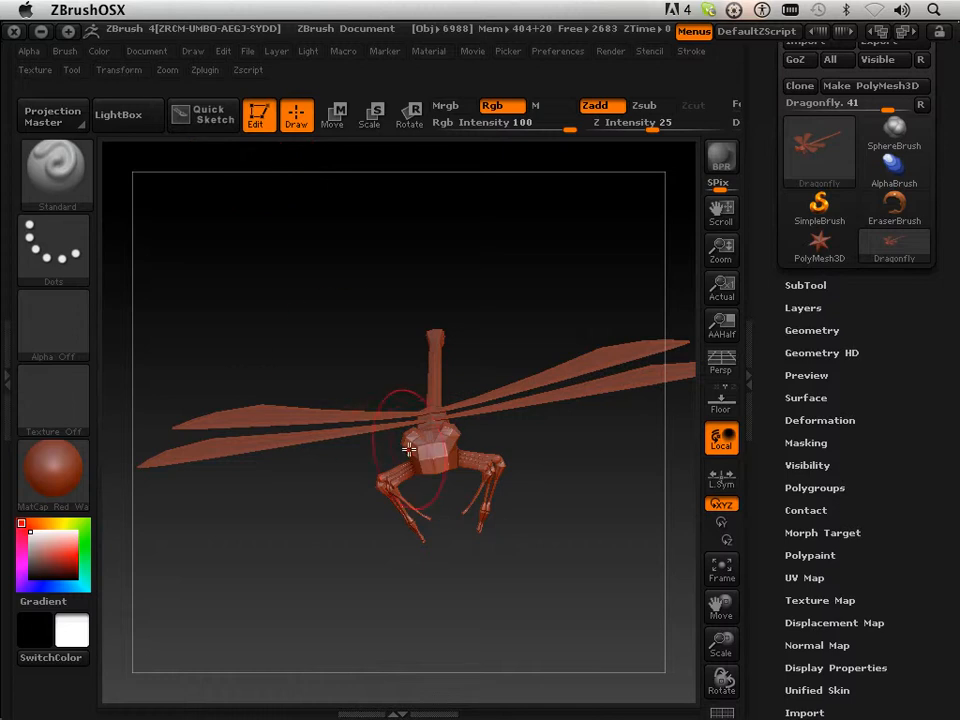
pyautogui.moveTo(136, 78)
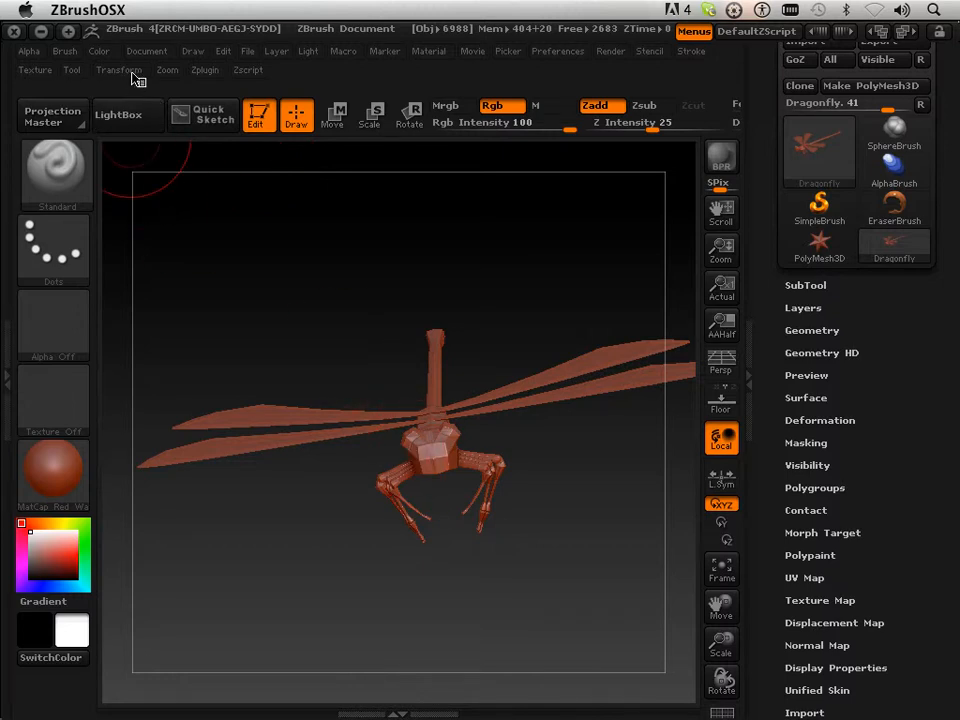
pyautogui.click(118, 70)
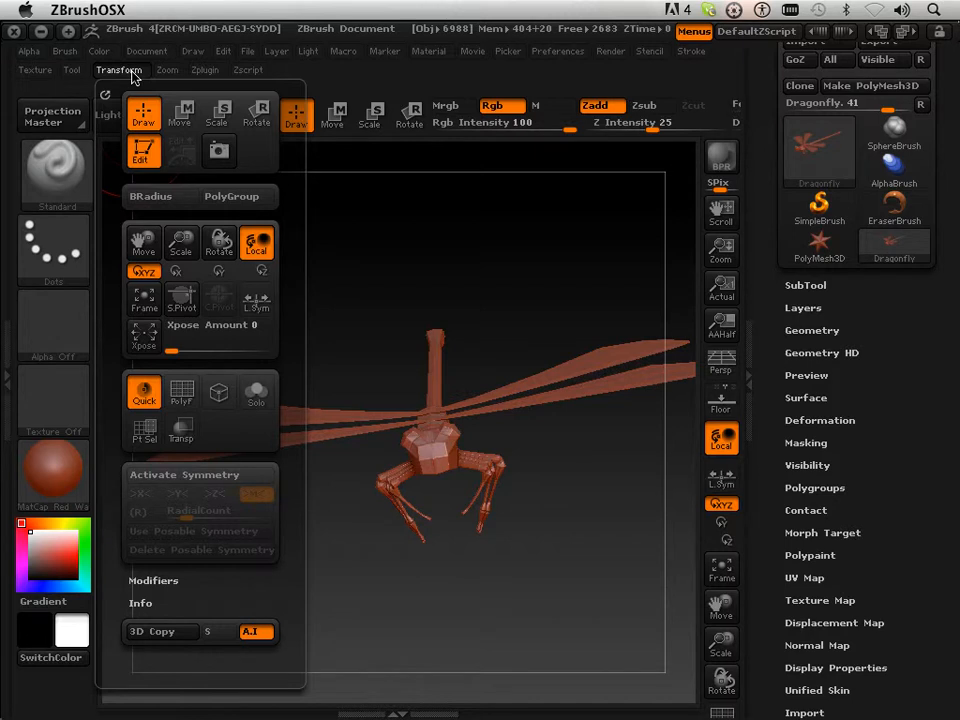
pyautogui.moveTo(190, 276)
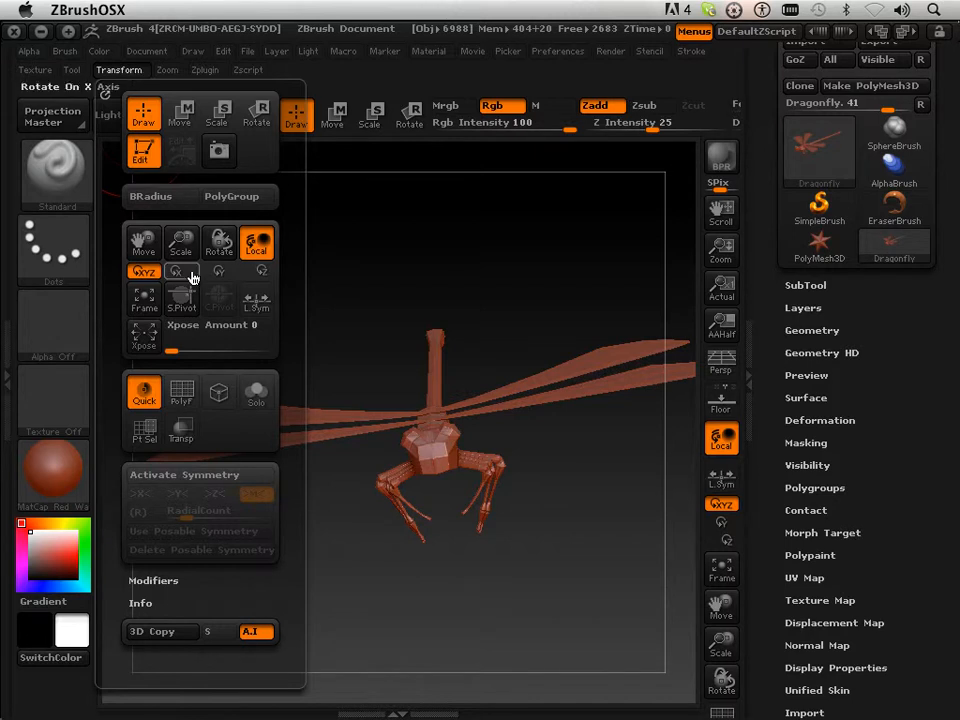
pyautogui.moveTo(192, 278)
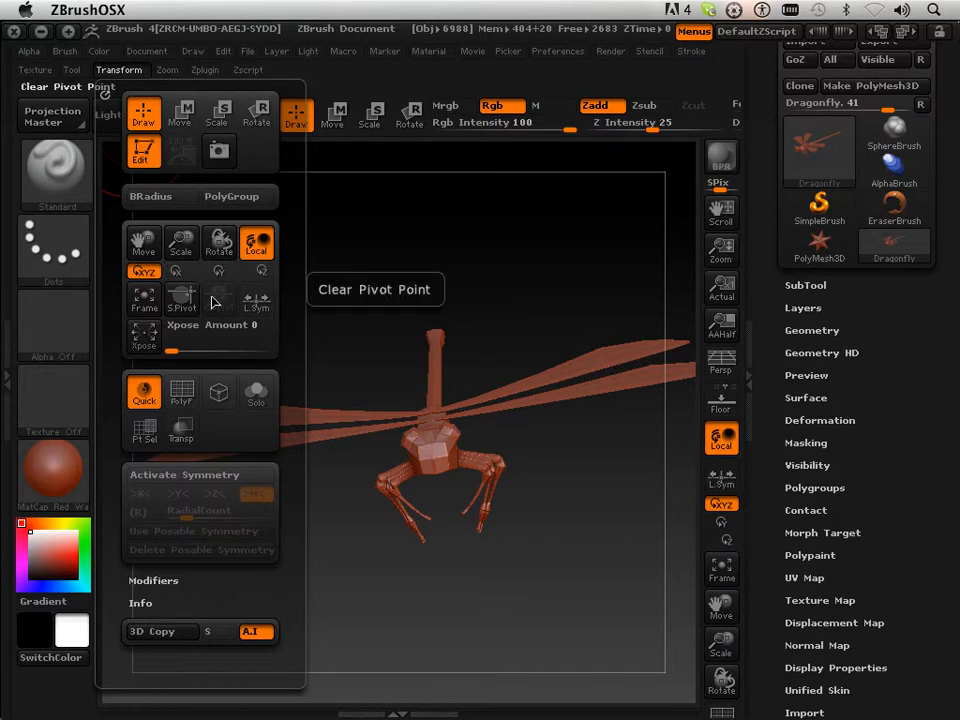
pyautogui.moveTo(240, 272)
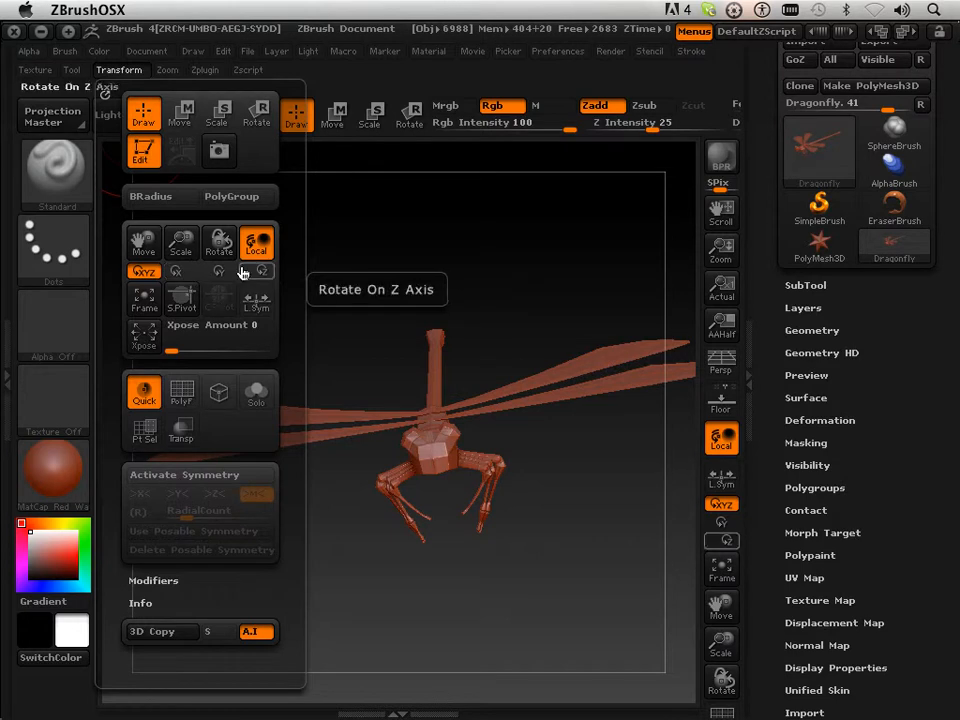
pyautogui.moveTo(256, 242)
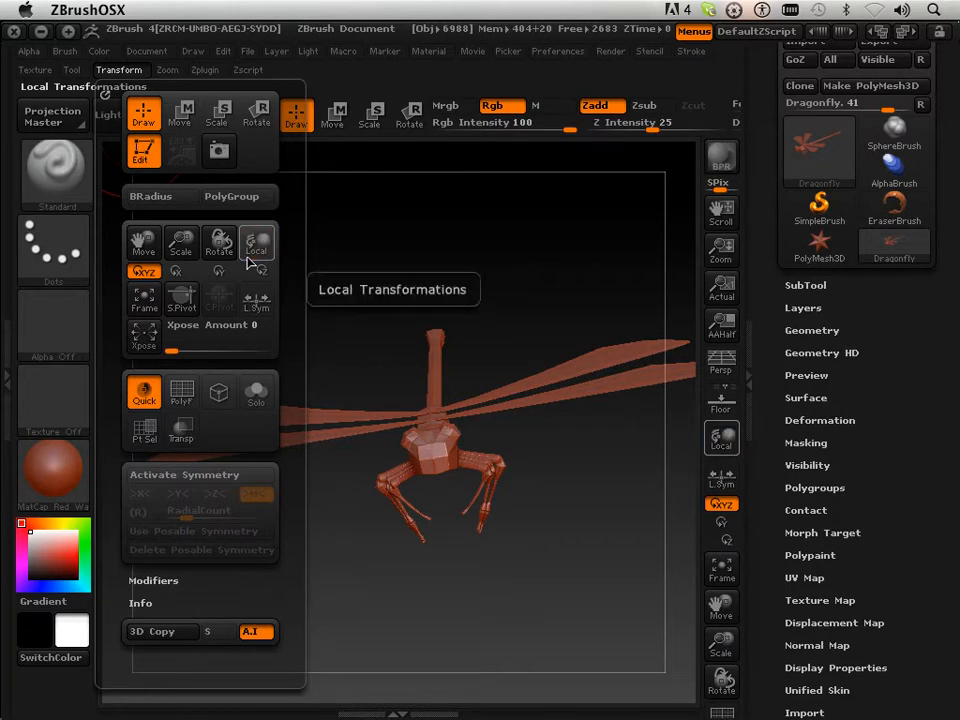
pyautogui.moveTo(184, 300)
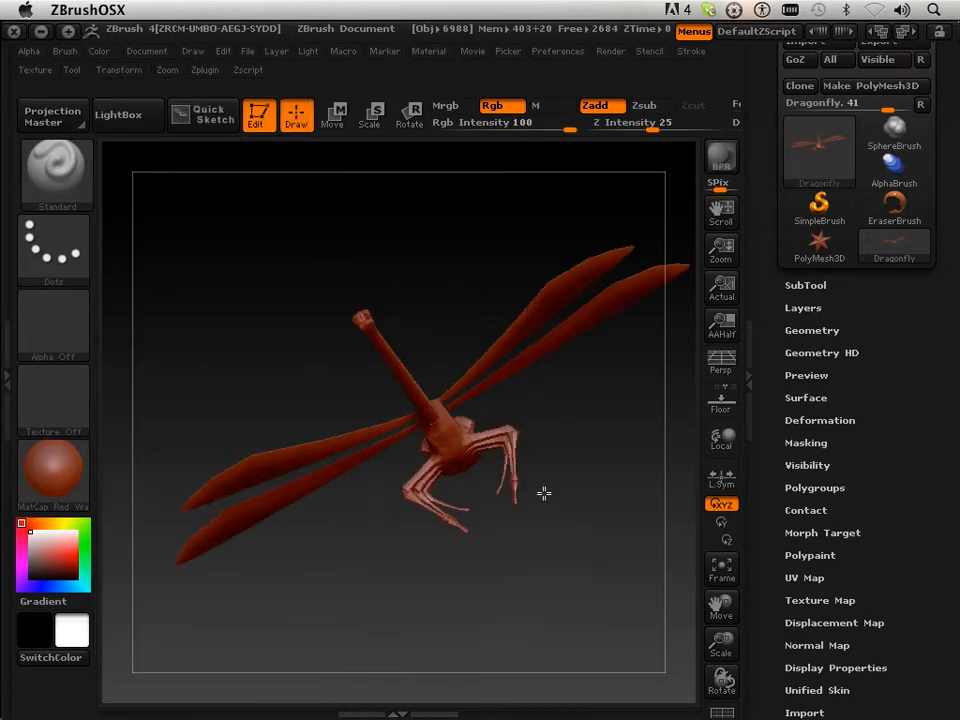
# - Orbit the dragonfly through side, top, front and rear views to inspect its wings and tail
pyautogui.moveTo(544, 492); pyautogui.dragTo(258, 440)
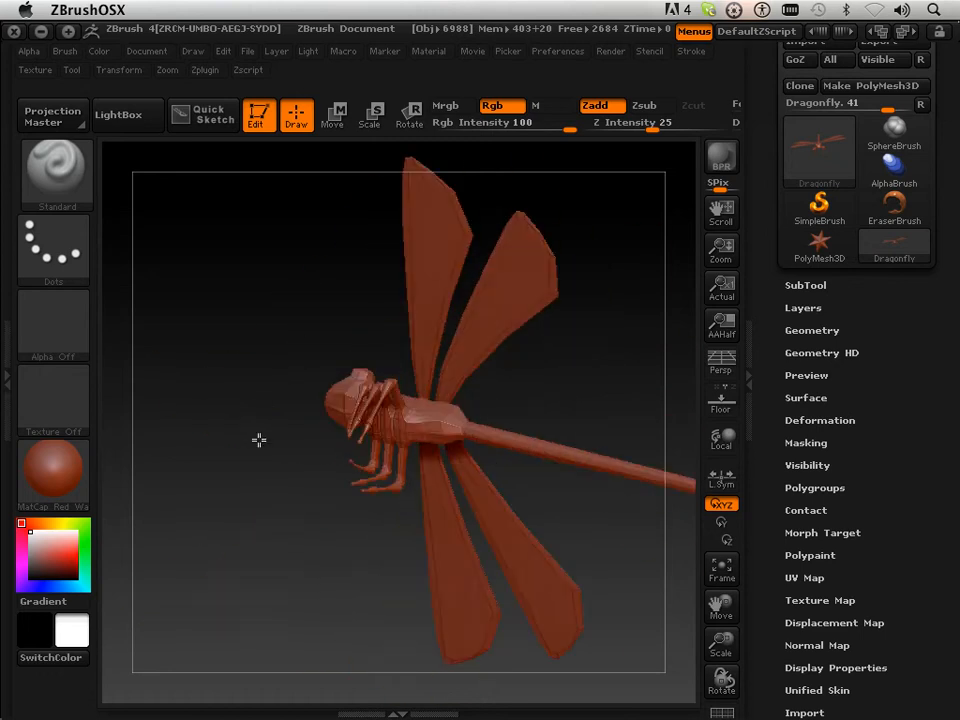
pyautogui.moveTo(260, 440); pyautogui.dragTo(324, 474)
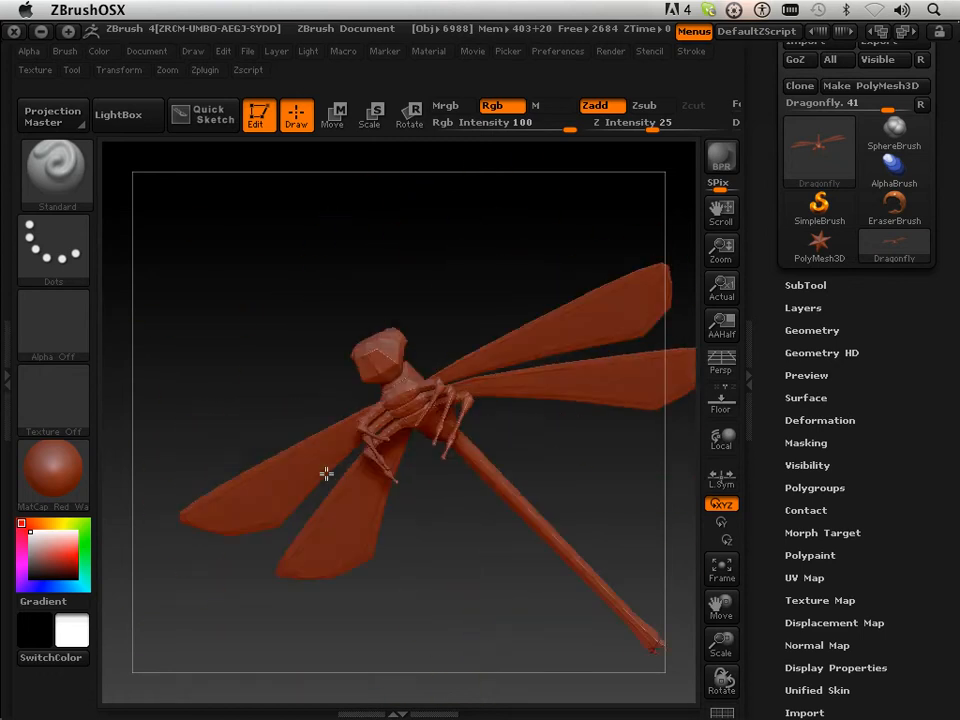
pyautogui.moveTo(324, 476); pyautogui.dragTo(596, 344)
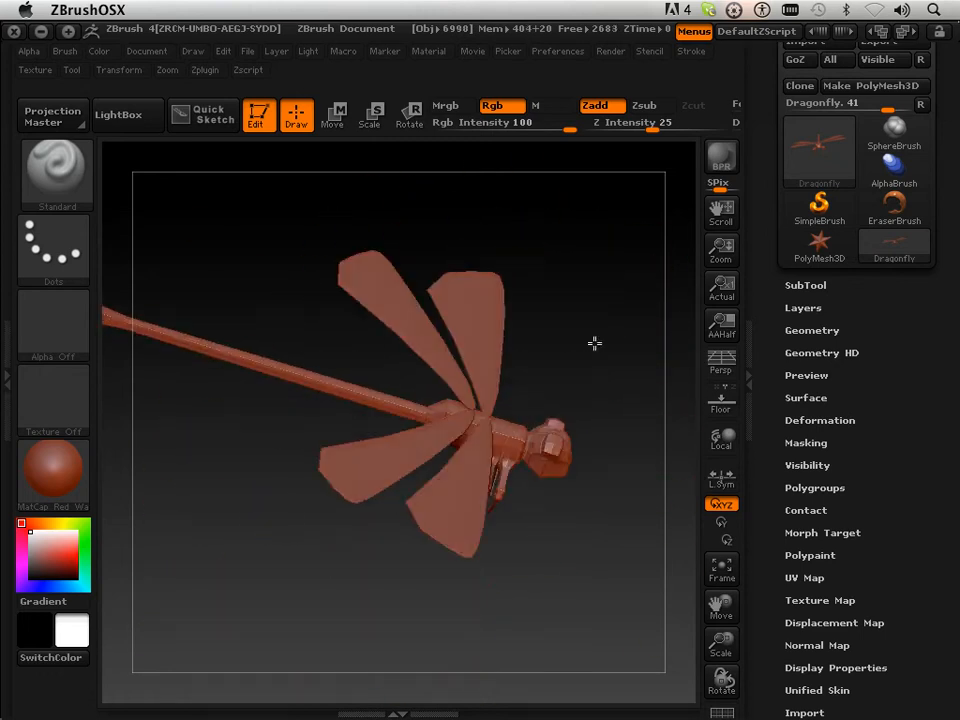
pyautogui.moveTo(596, 344); pyautogui.dragTo(584, 284)
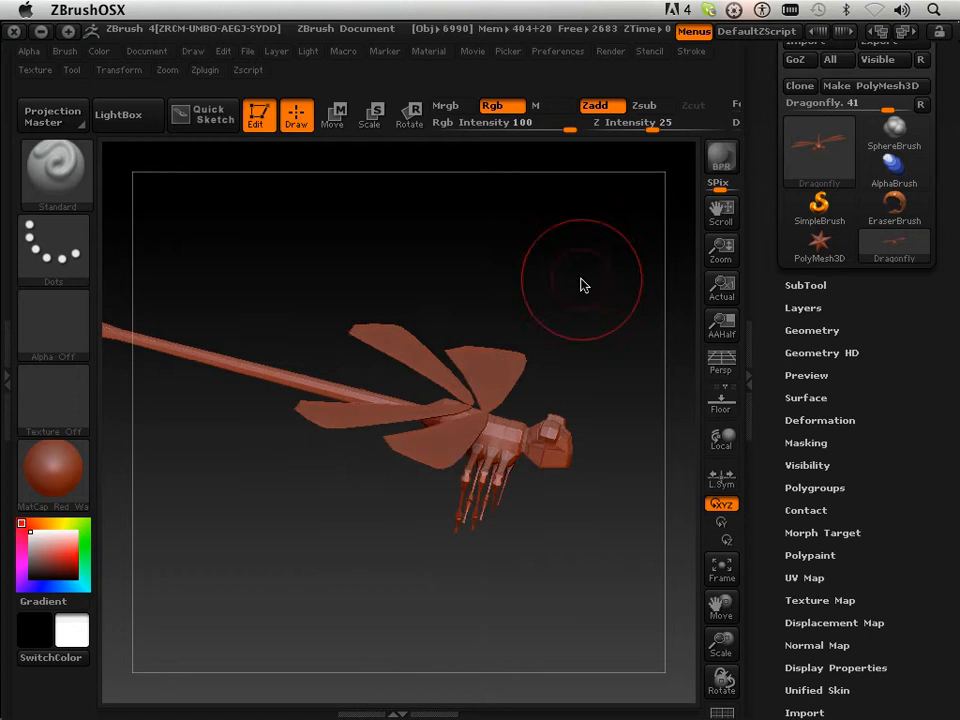
pyautogui.moveTo(580, 284); pyautogui.dragTo(486, 310)
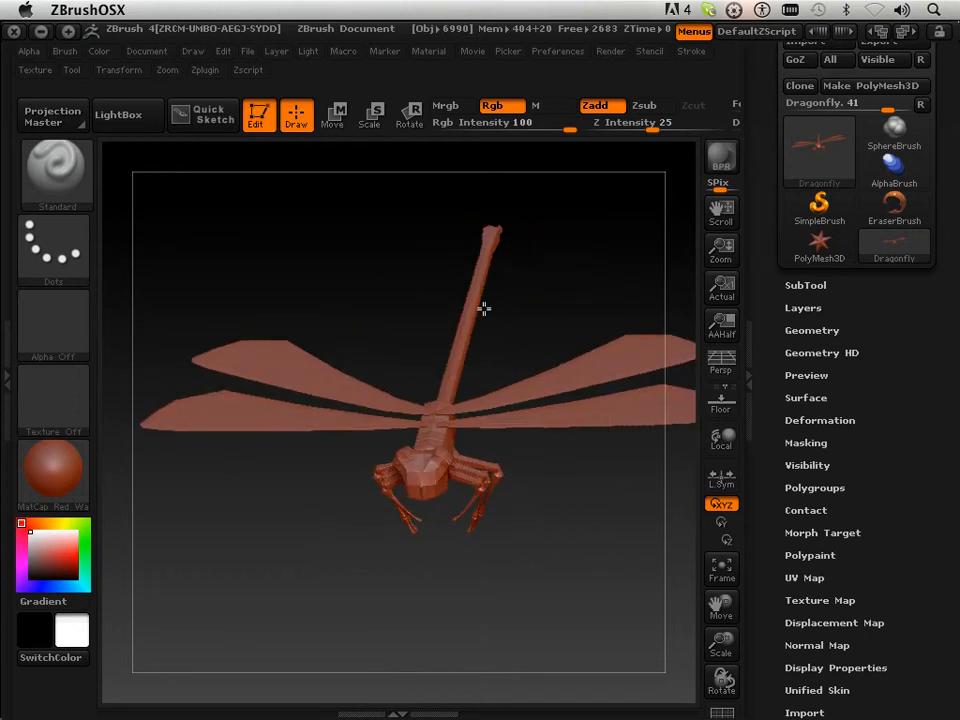
pyautogui.moveTo(486, 310); pyautogui.dragTo(520, 290)
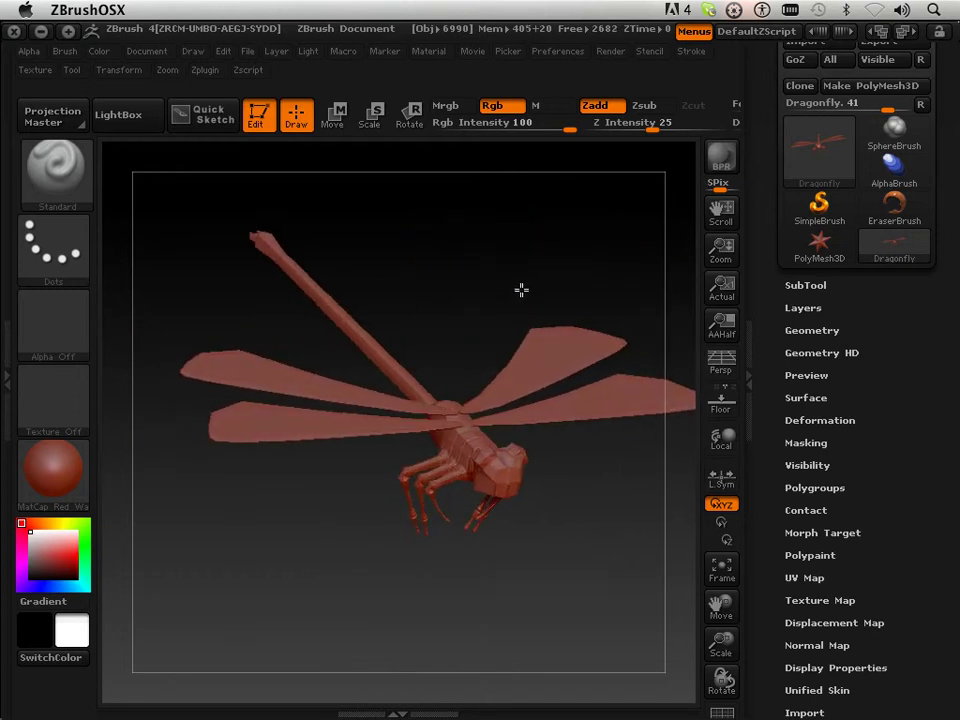
pyautogui.moveTo(520, 290); pyautogui.dragTo(488, 294)
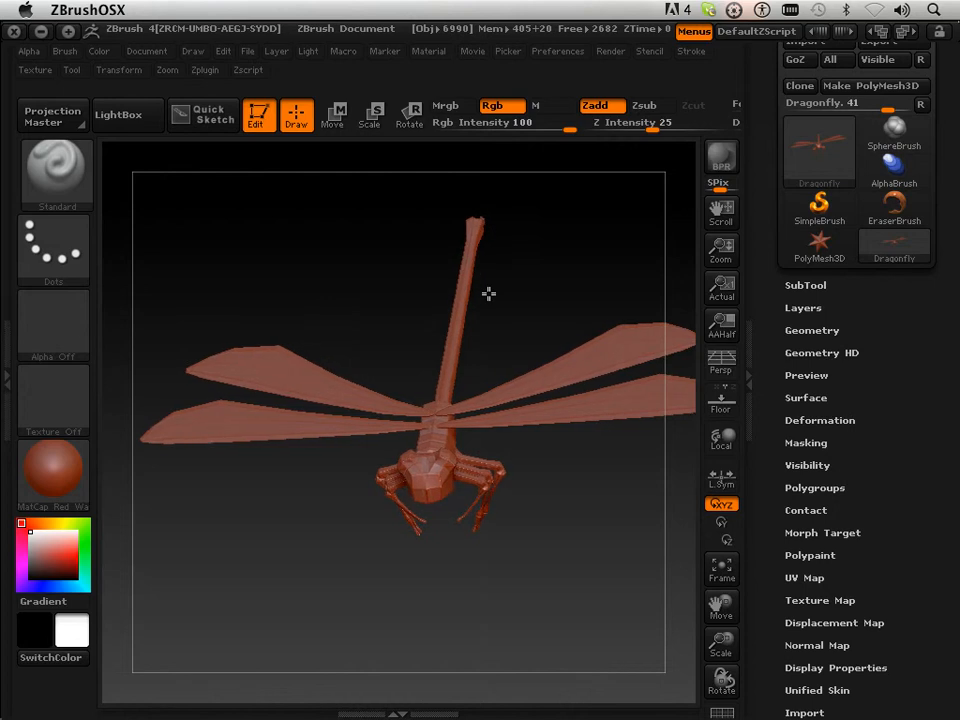
pyautogui.moveTo(488, 292); pyautogui.dragTo(544, 350)
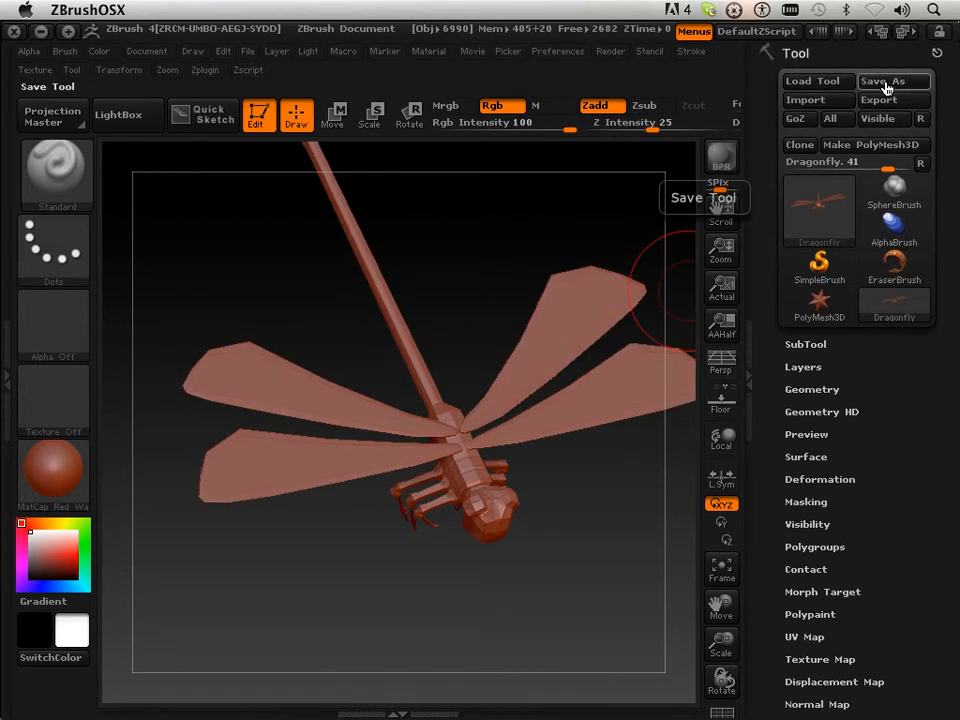
# - Save the dragonfly as Dragonfly.ztl in the 1400 Lesson Files folder
pyautogui.click(888, 80)
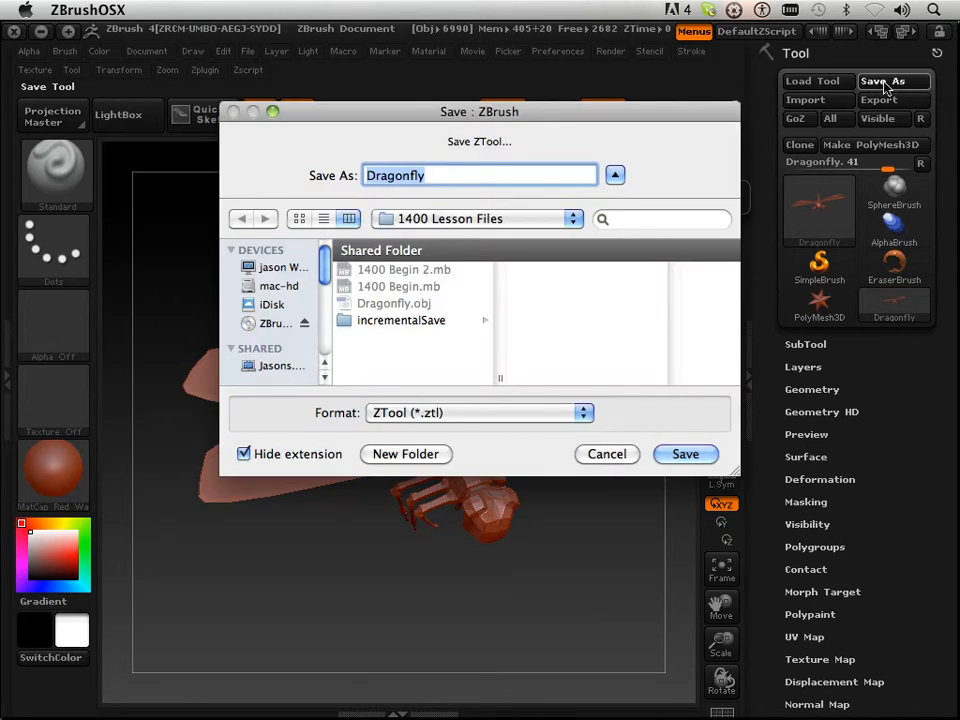
pyautogui.moveTo(416, 248)
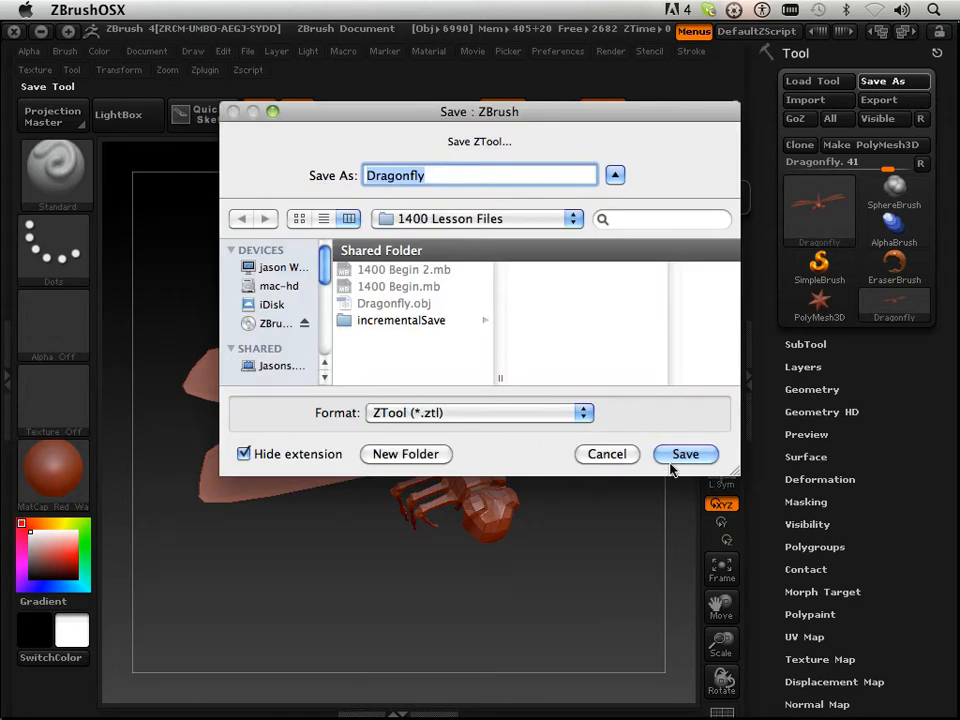
pyautogui.click(684, 452)
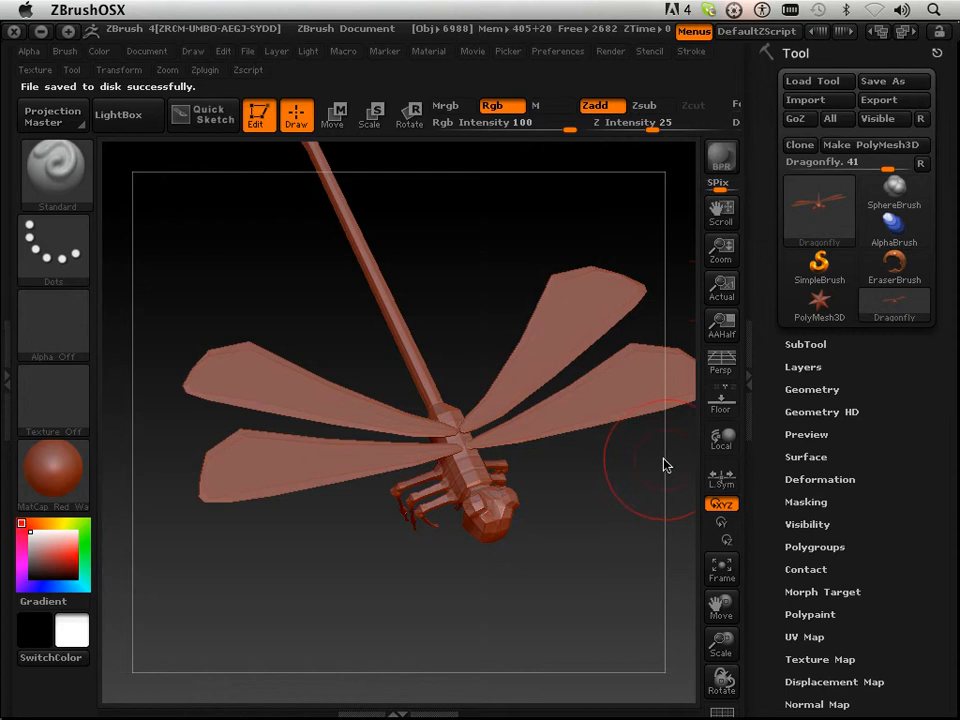
pyautogui.click(148, 52)
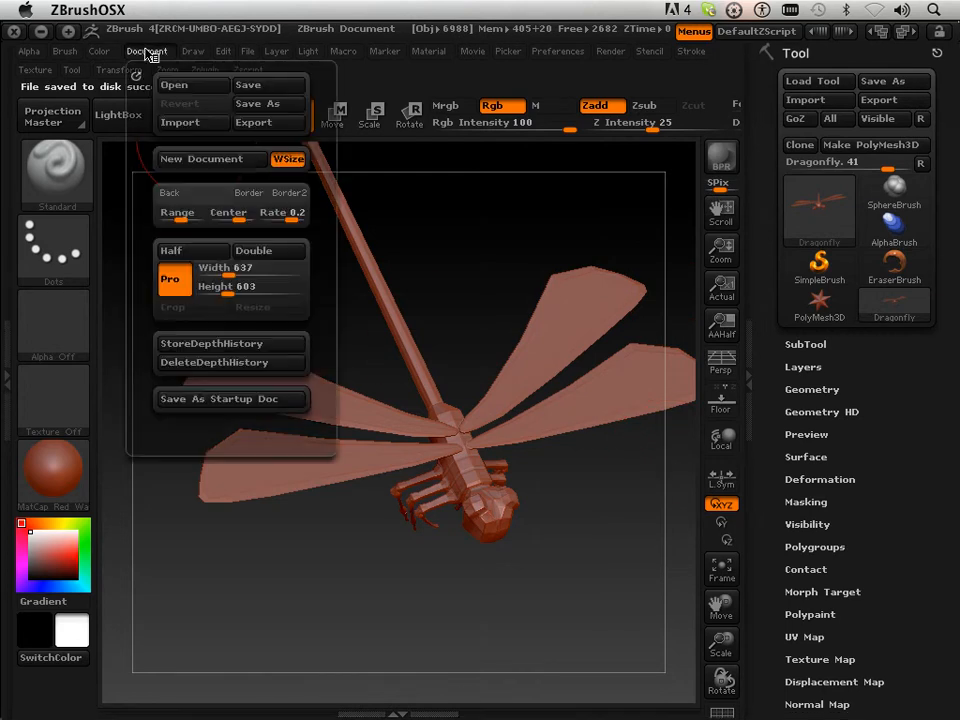
pyautogui.moveTo(248, 84)
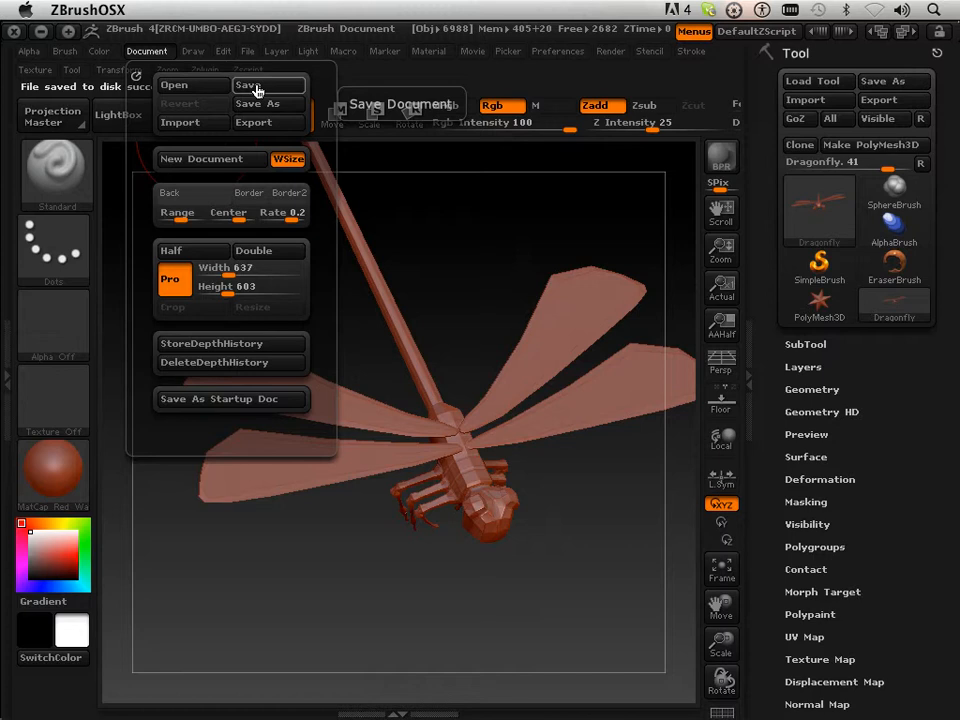
pyautogui.click(246, 84)
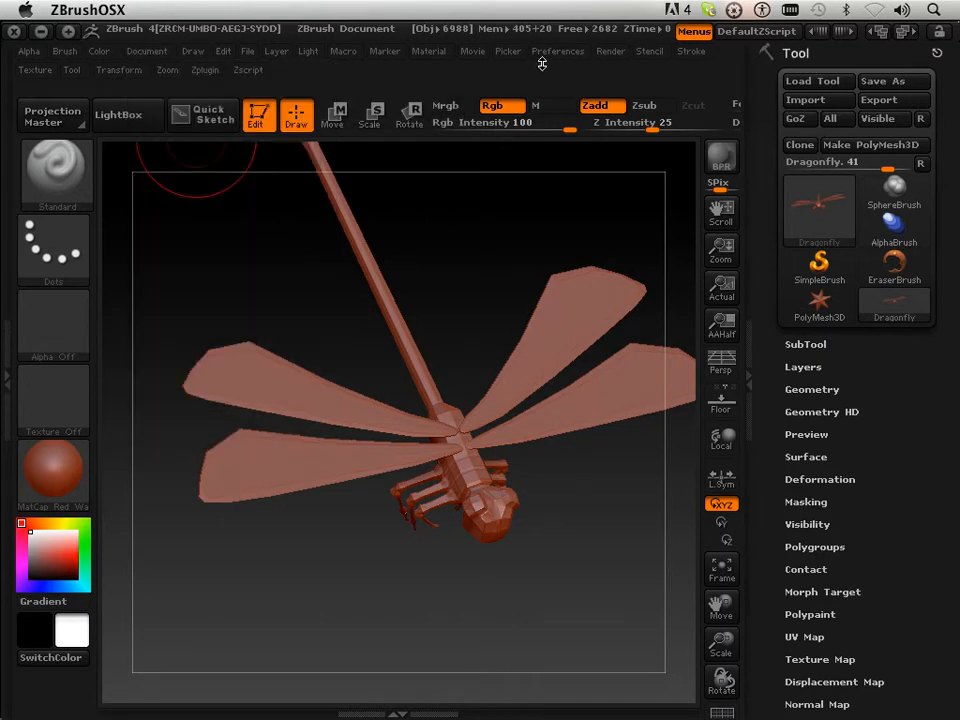
# - Run Init ZBrush from Preferences and confirm, wiping the canvas to defaults
pyautogui.click(556, 52)
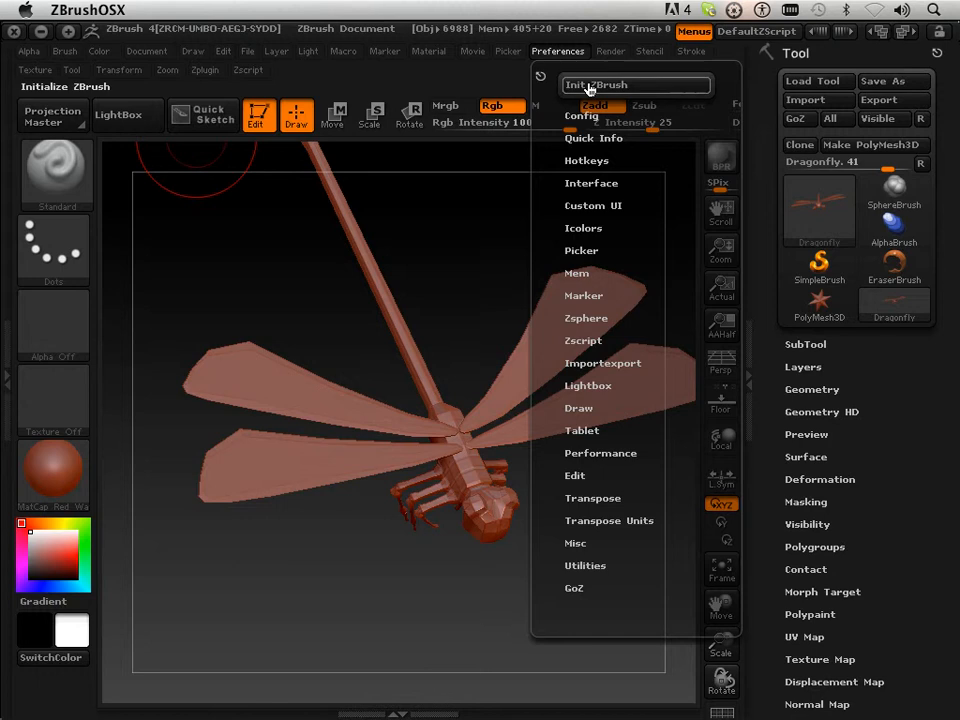
pyautogui.click(636, 84)
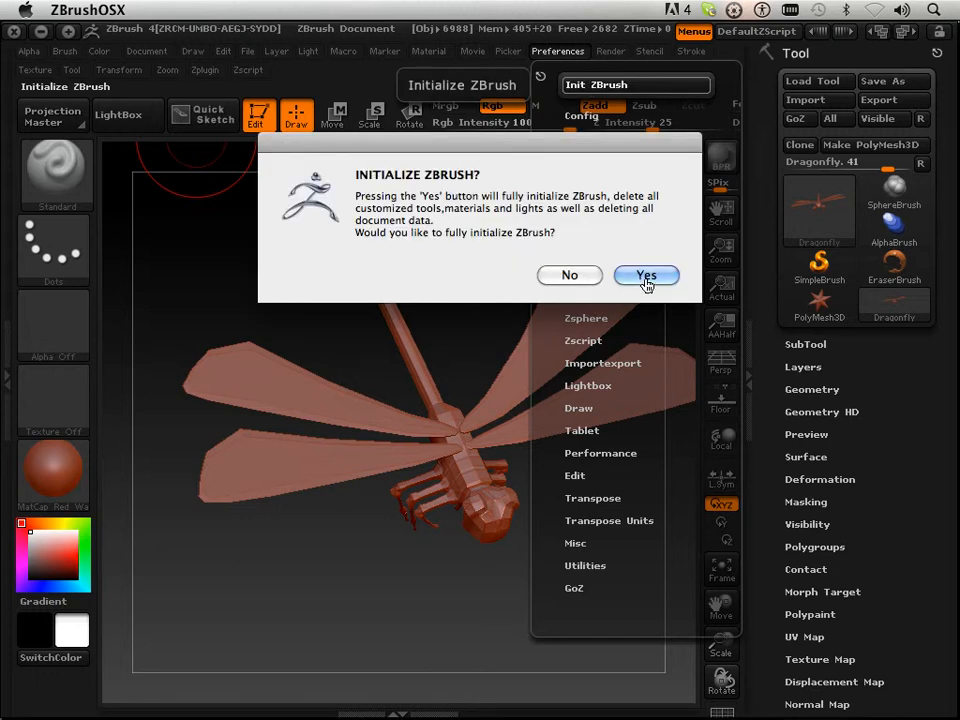
pyautogui.click(646, 276)
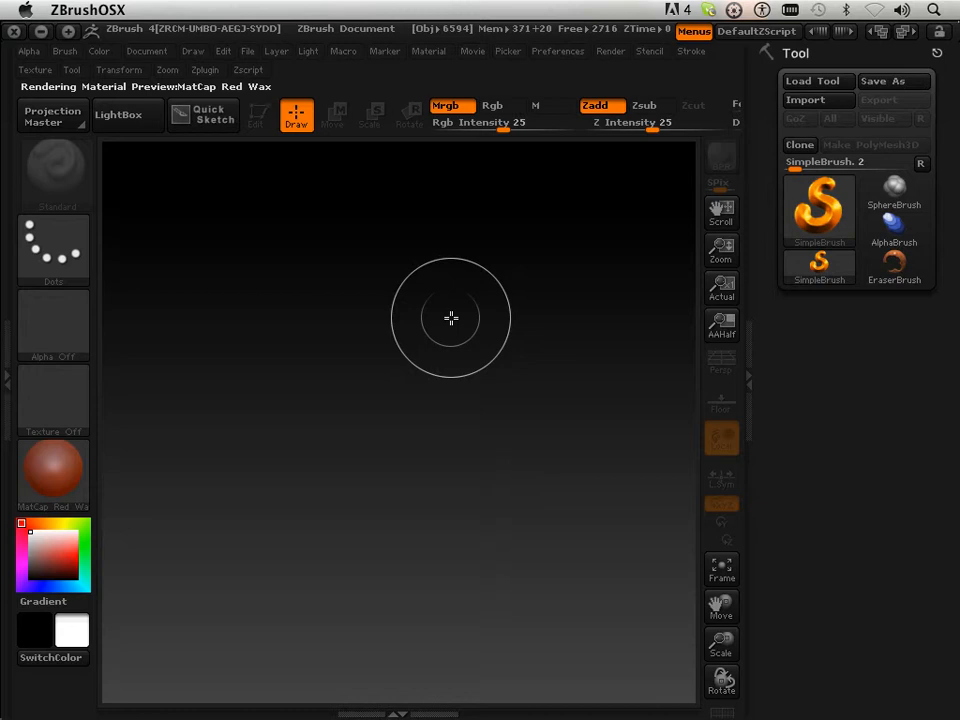
pyautogui.moveTo(656, 276)
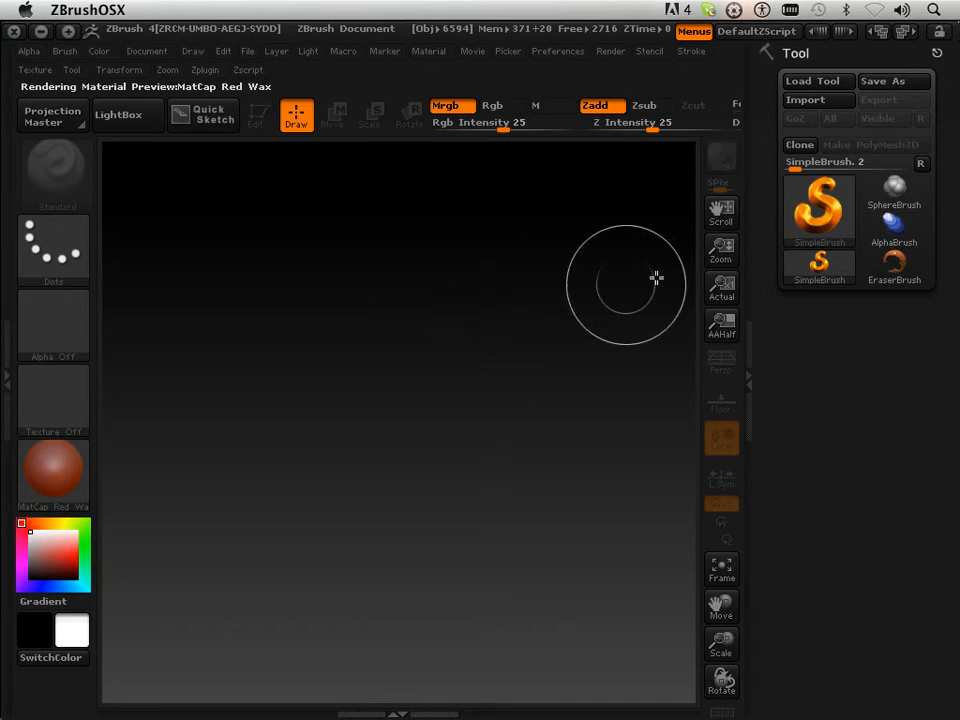
pyautogui.moveTo(818, 80)
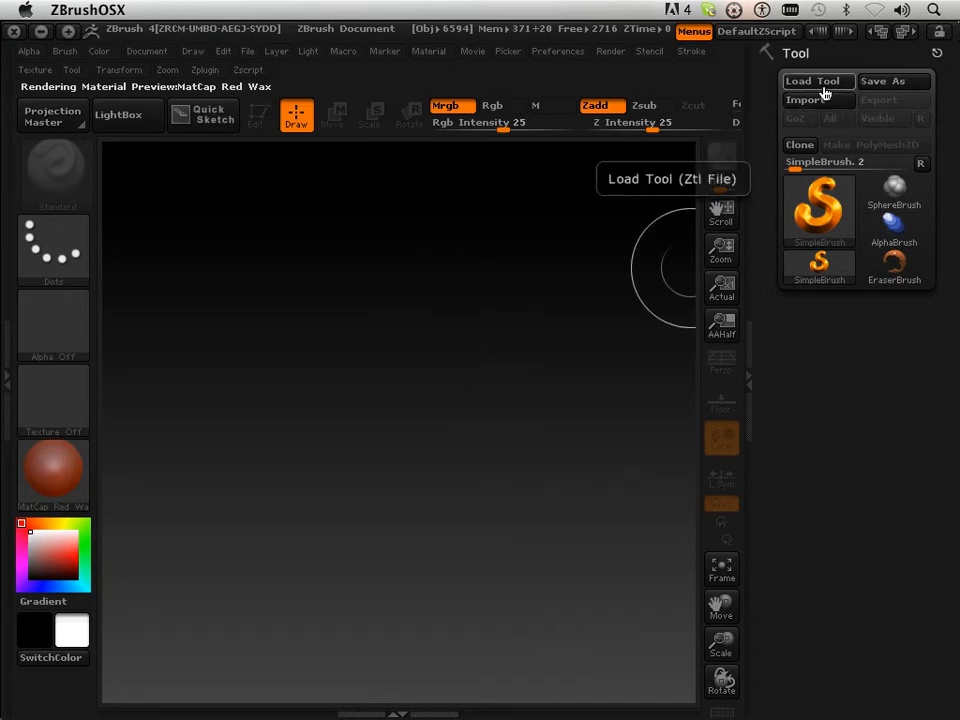
# - Load Dragonfly.ztl, make the placed dragonfly editable and orbit it to head-on and three-quarter views
pyautogui.click(816, 80)
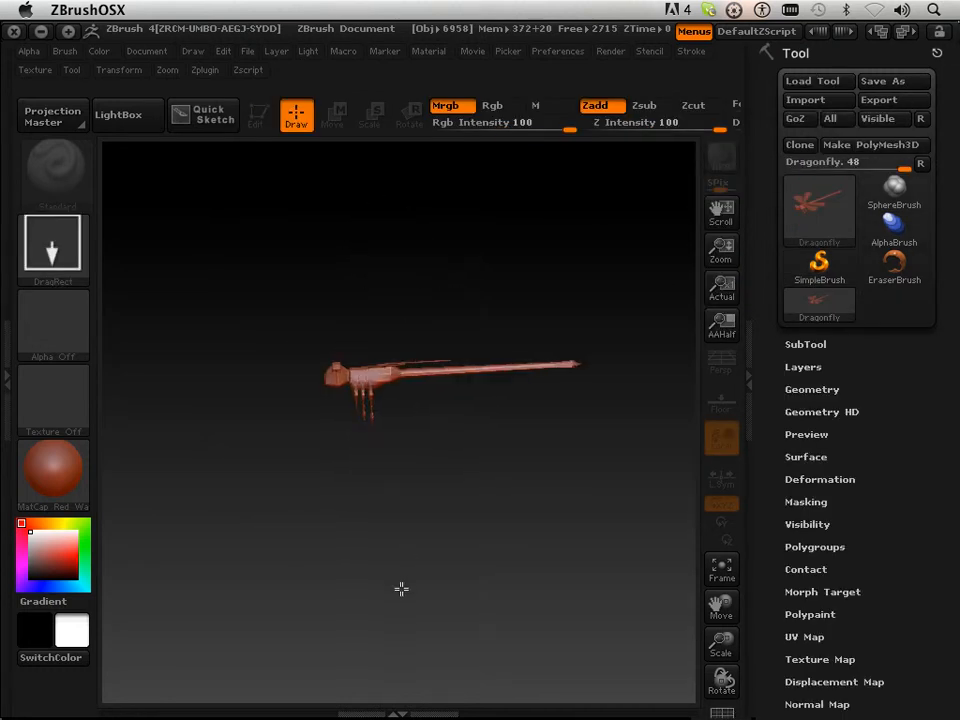
pyautogui.click(256, 114)
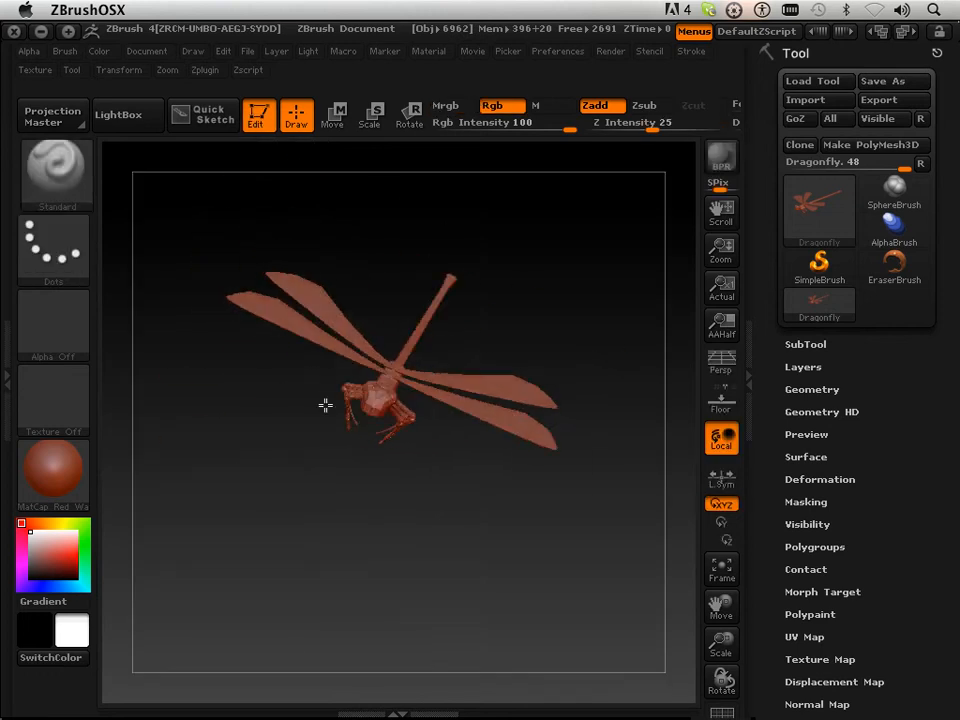
pyautogui.moveTo(324, 404); pyautogui.dragTo(356, 288)
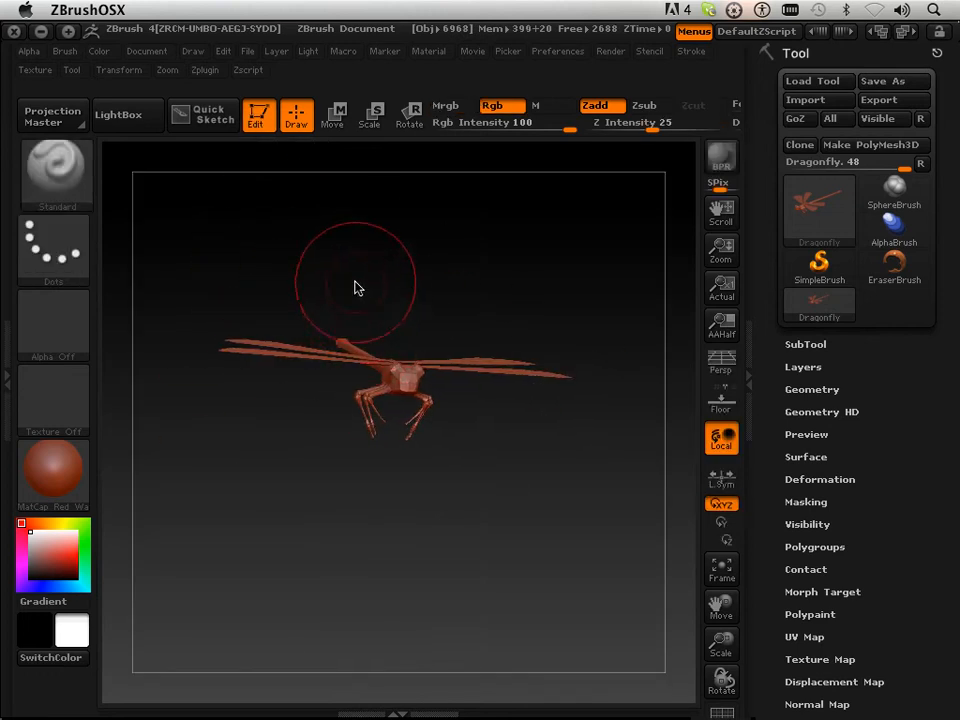
pyautogui.moveTo(356, 288); pyautogui.dragTo(388, 348)
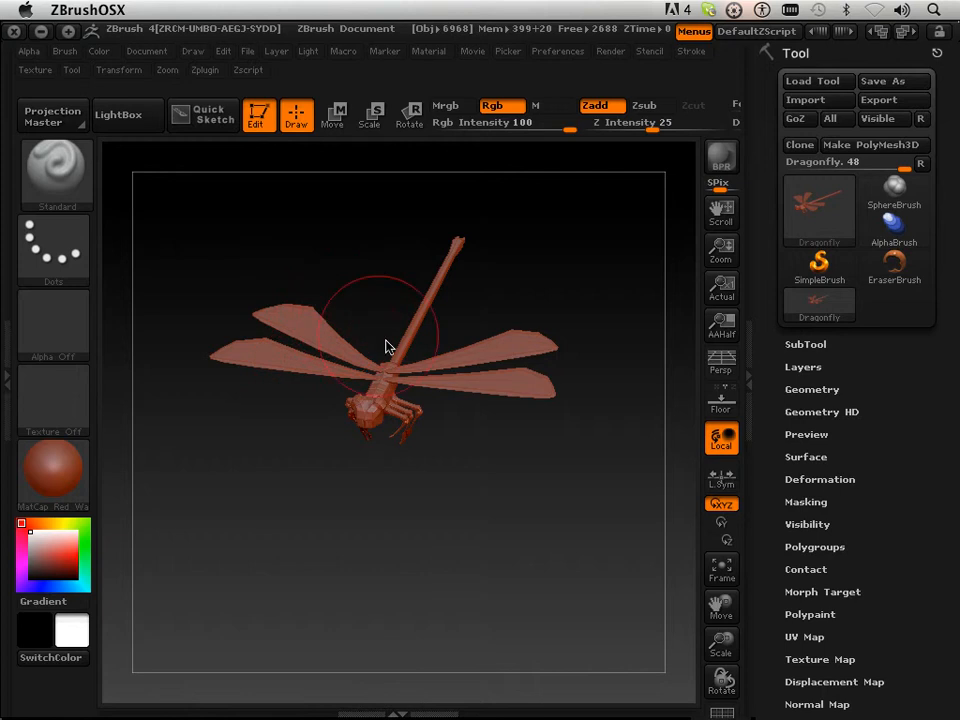
pyautogui.scroll(-3)
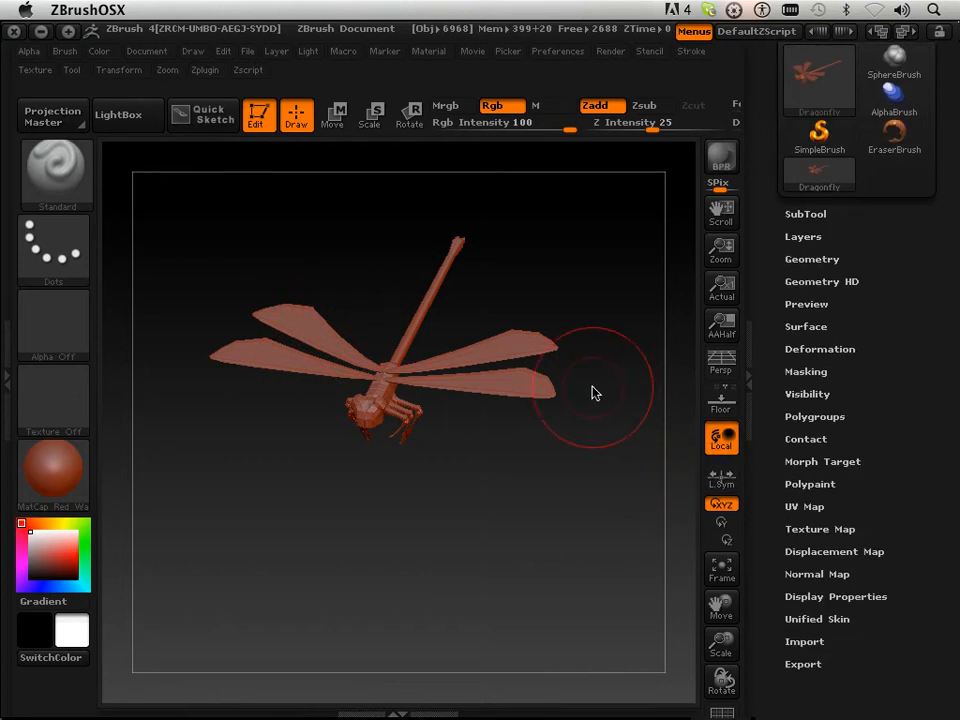
pyautogui.moveTo(596, 390); pyautogui.dragTo(660, 448)
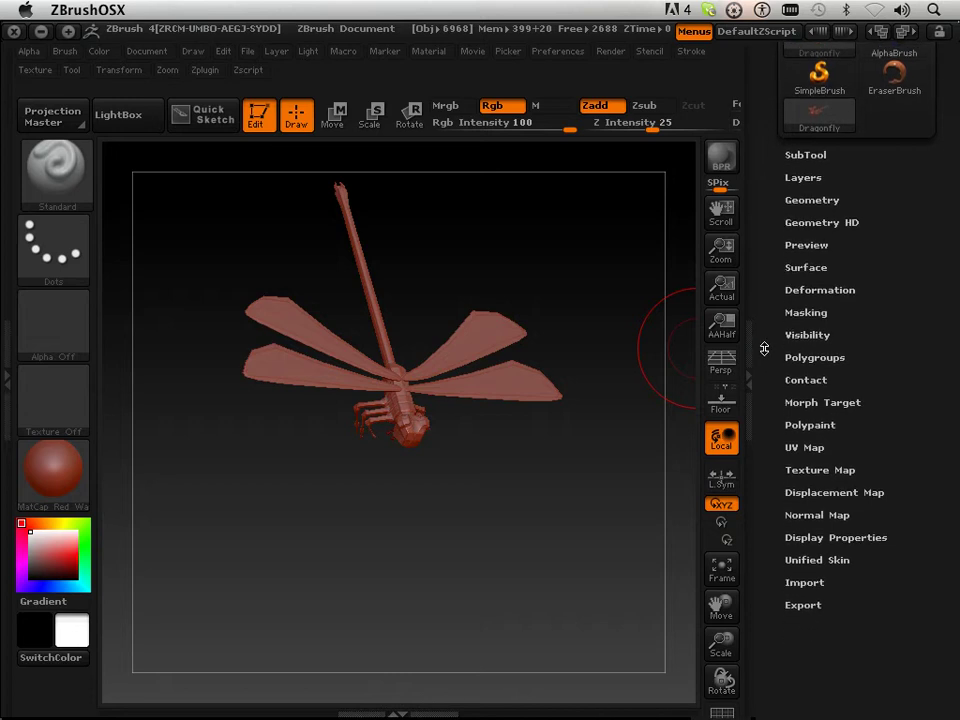
pyautogui.moveTo(784, 450)
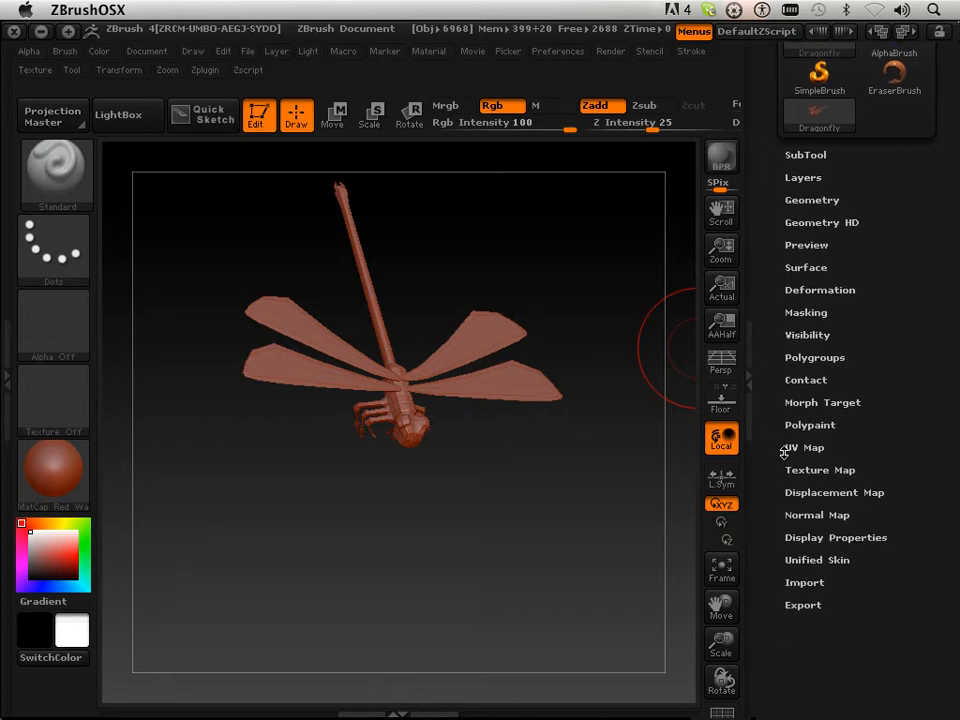
# - In the Tool palette's UV Map subpalette set the UV Map Size to 2048
pyautogui.click(806, 448)
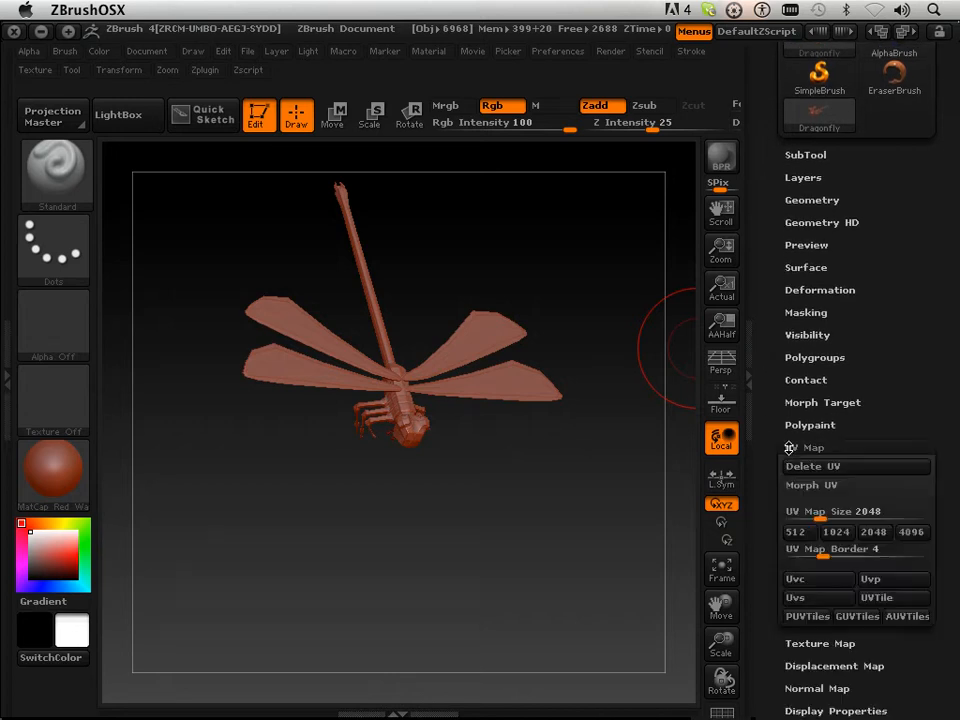
pyautogui.click(836, 456)
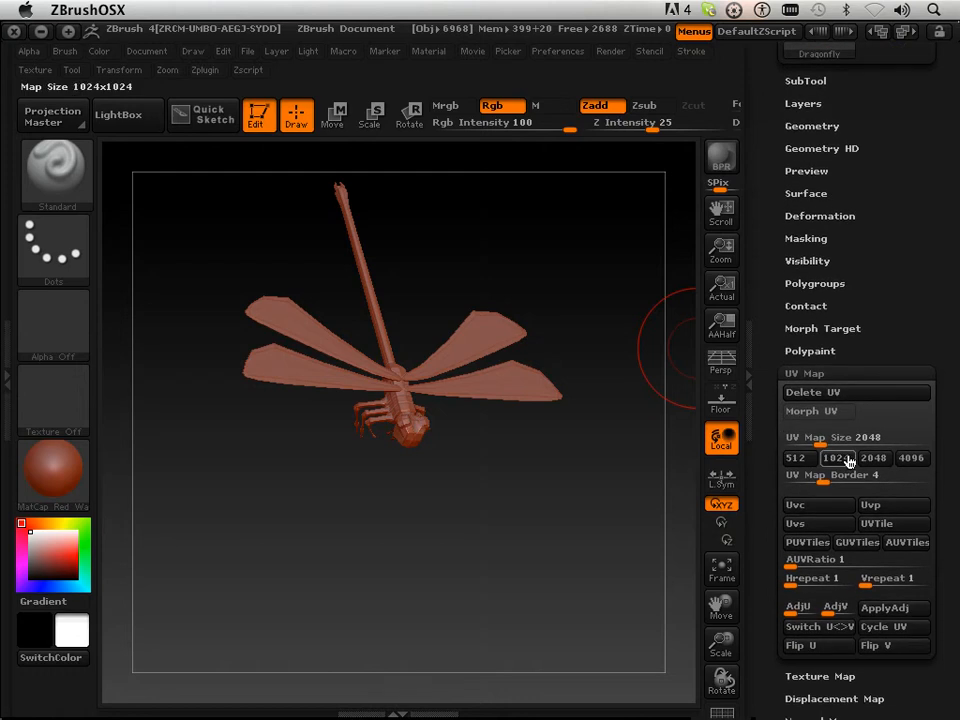
pyautogui.click(872, 456)
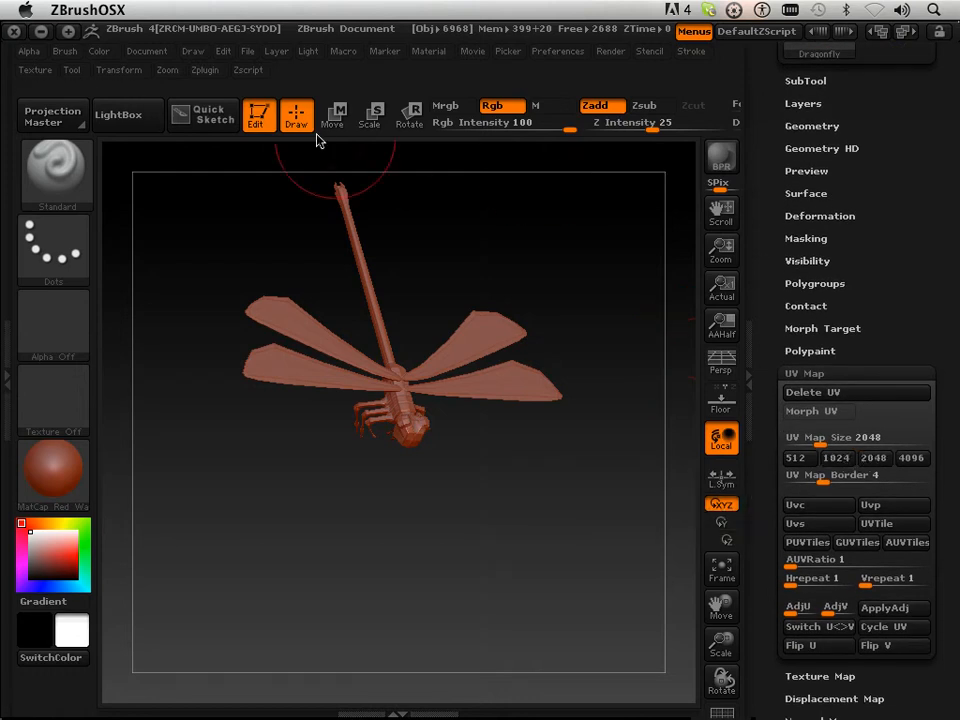
pyautogui.click(72, 70)
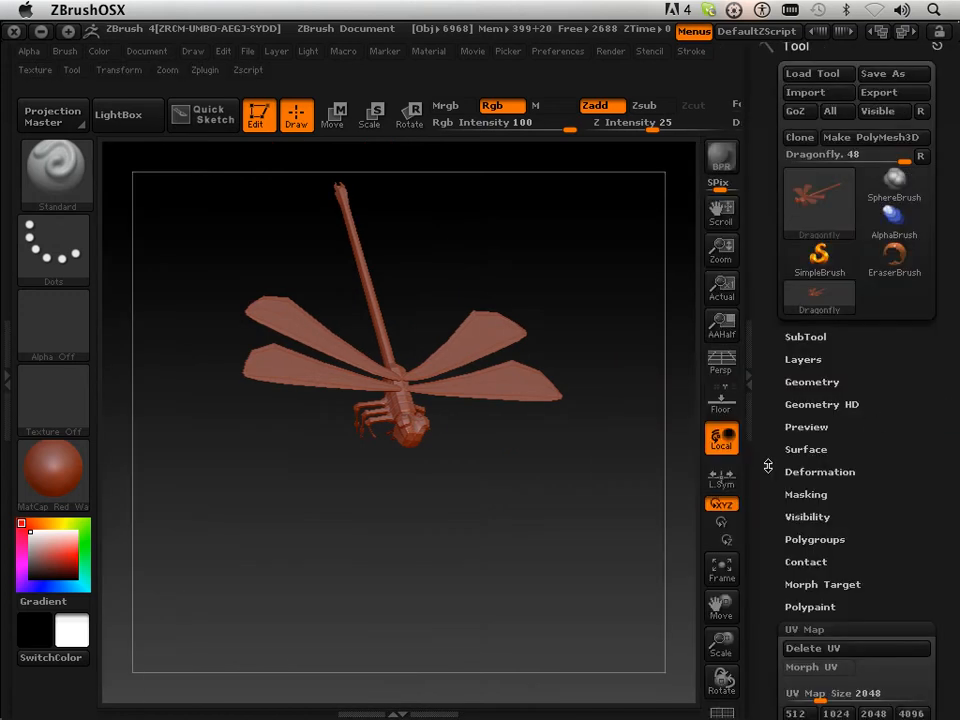
pyautogui.click(872, 328)
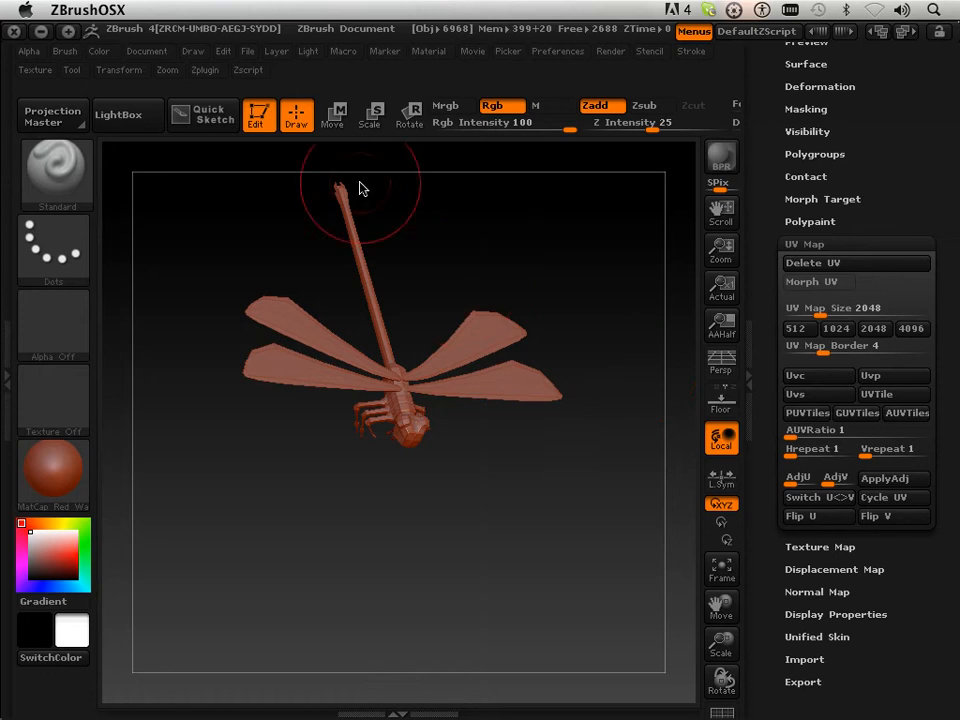
# - Unwrap the dragonfly with Zplugin > UV Master, producing 5 UV islands from its polygroups
pyautogui.click(204, 70)
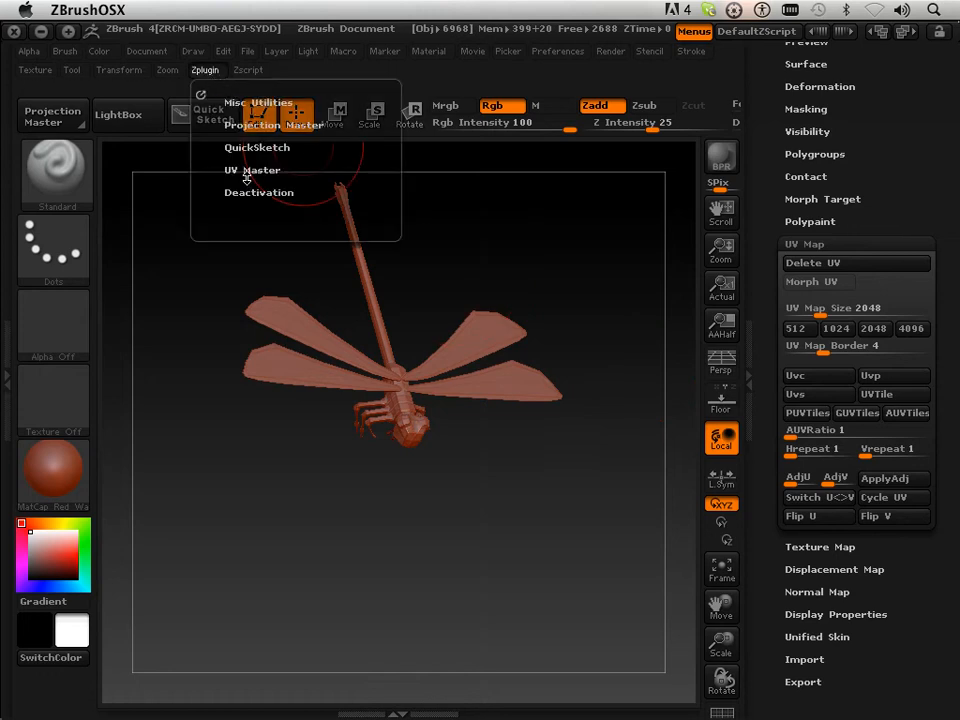
pyautogui.click(246, 70)
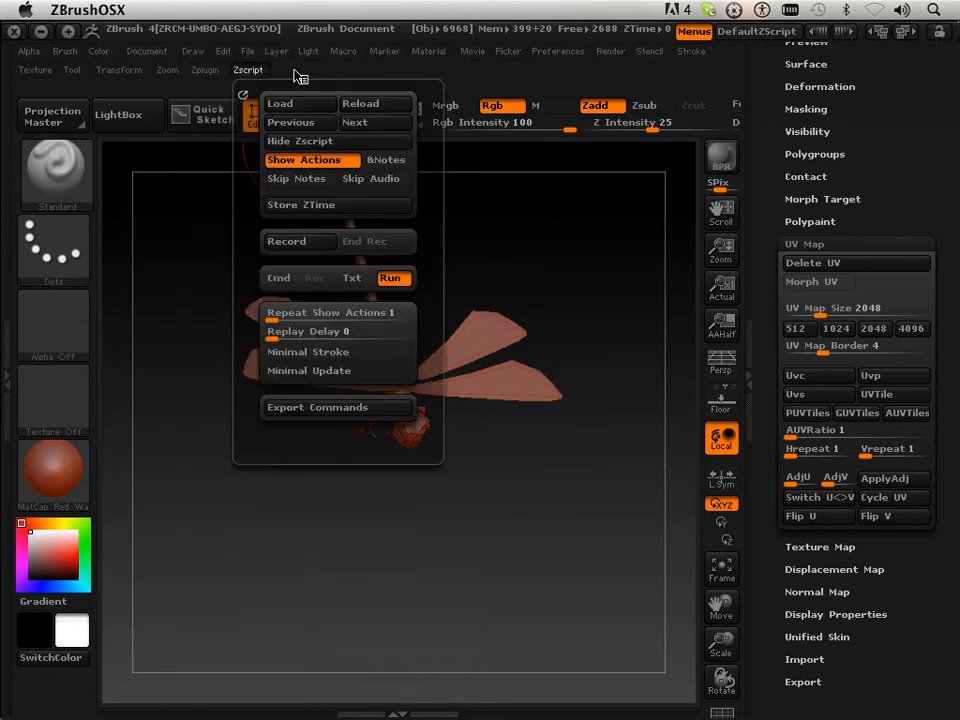
pyautogui.click(204, 70)
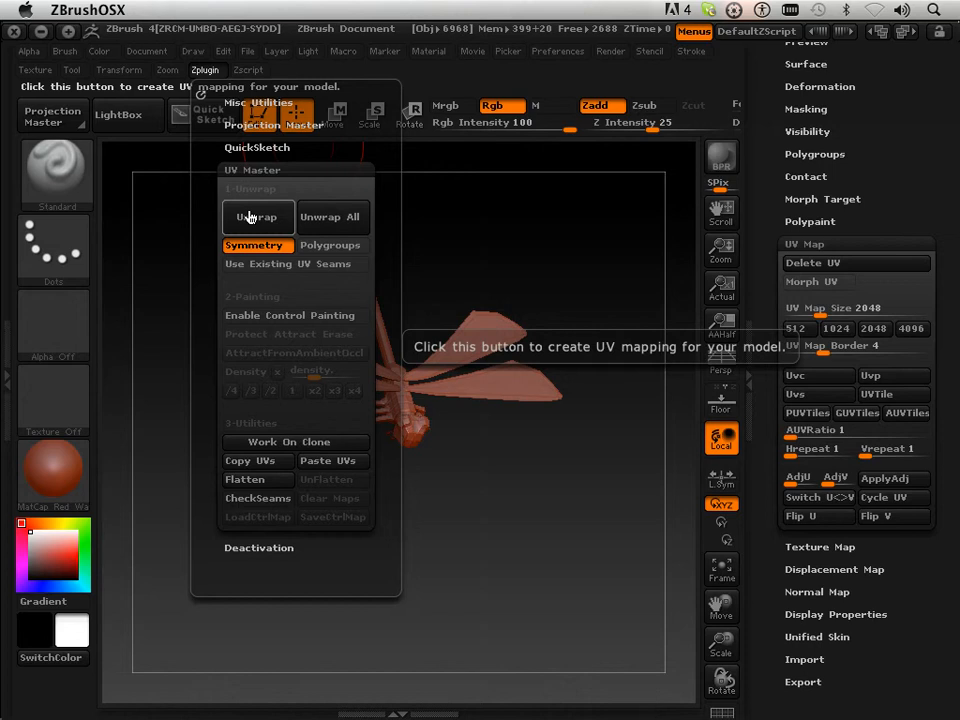
pyautogui.moveTo(322, 264)
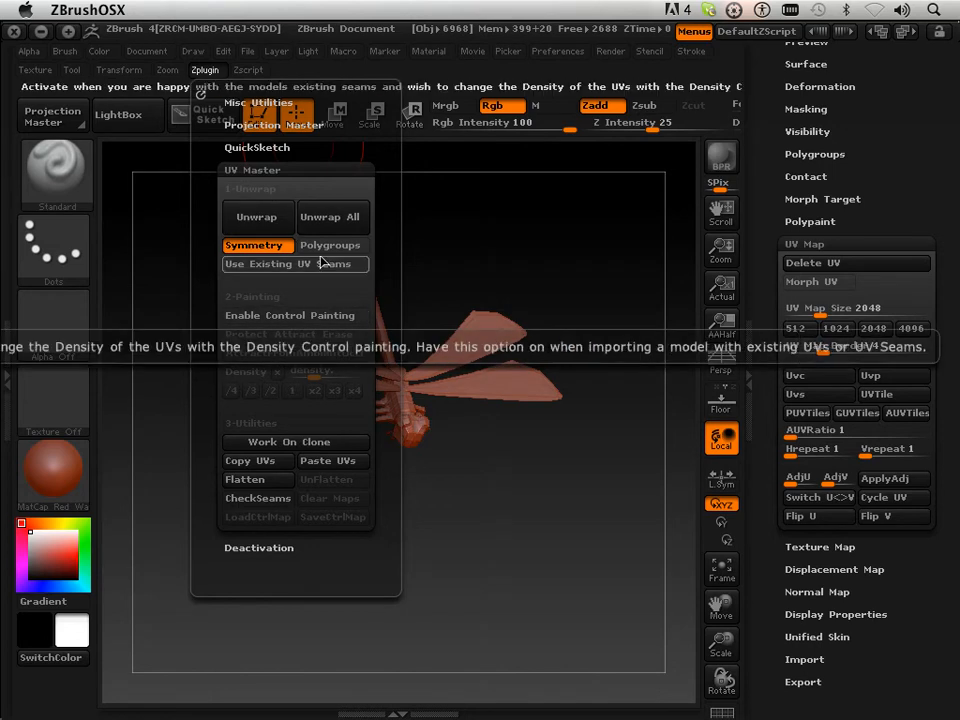
pyautogui.moveTo(296, 296)
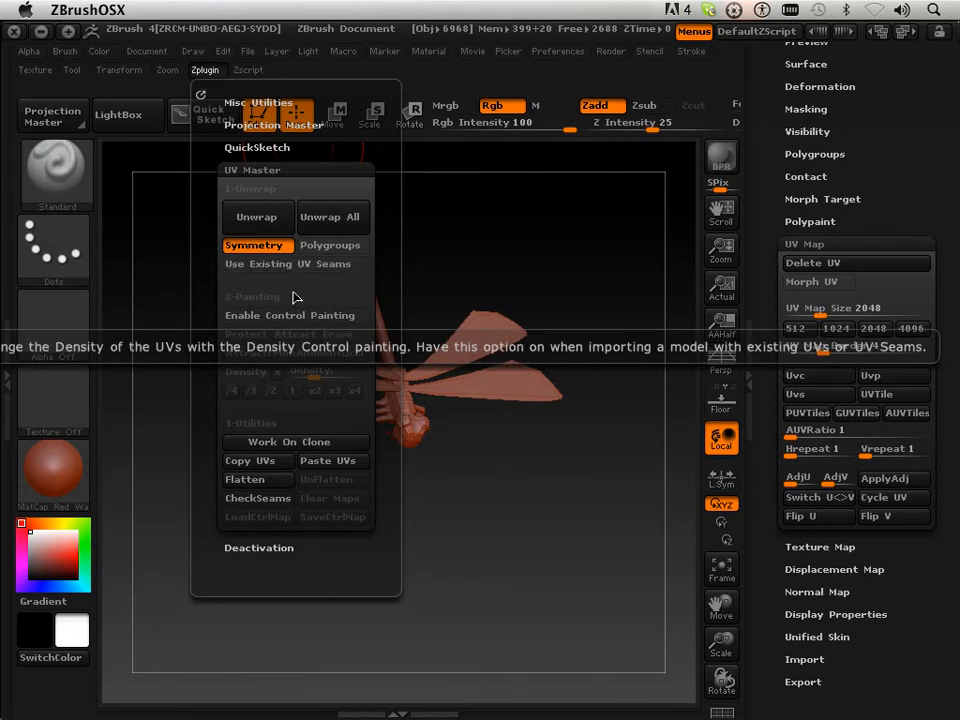
pyautogui.moveTo(256, 216)
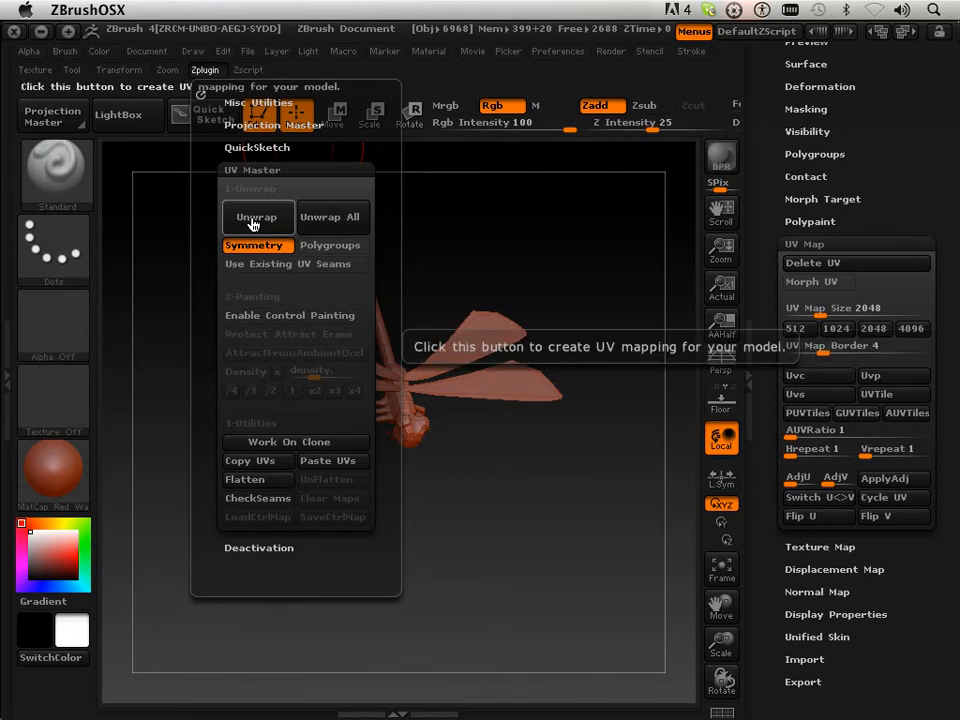
pyautogui.click(256, 216)
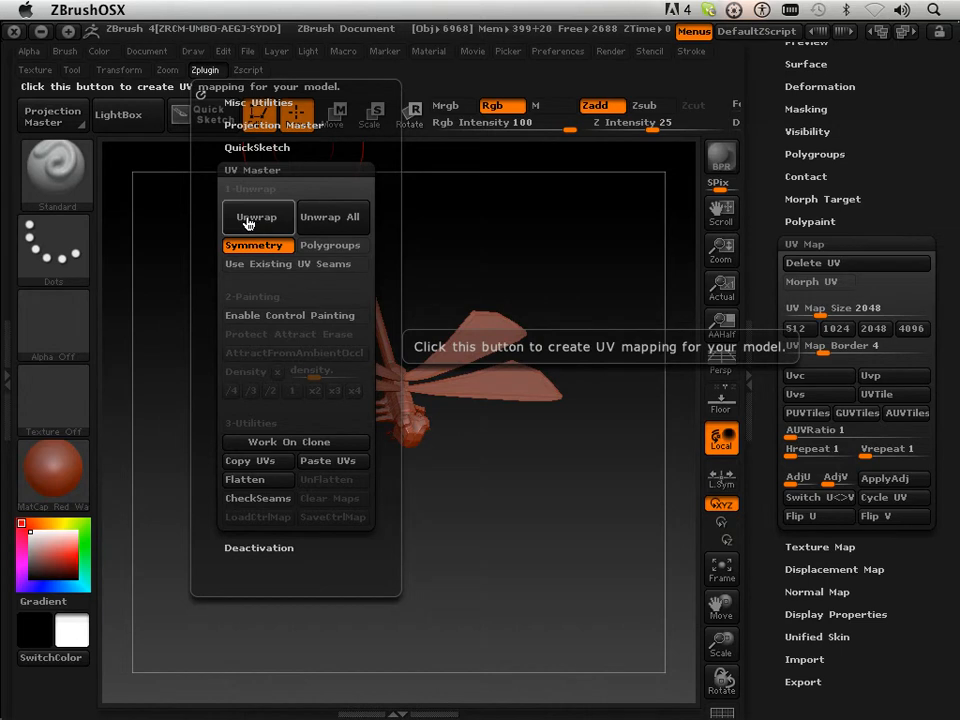
pyautogui.click(256, 216)
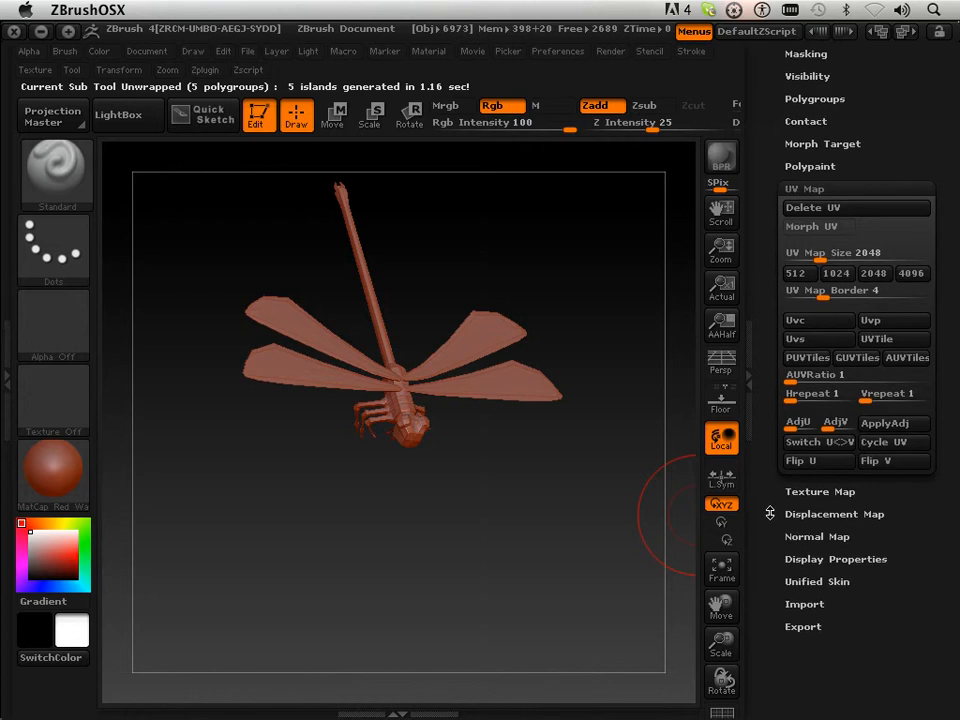
# - Generate a 2048 texture via New From UV Map in Texture Map and dismiss its preview
pyautogui.click(820, 492)
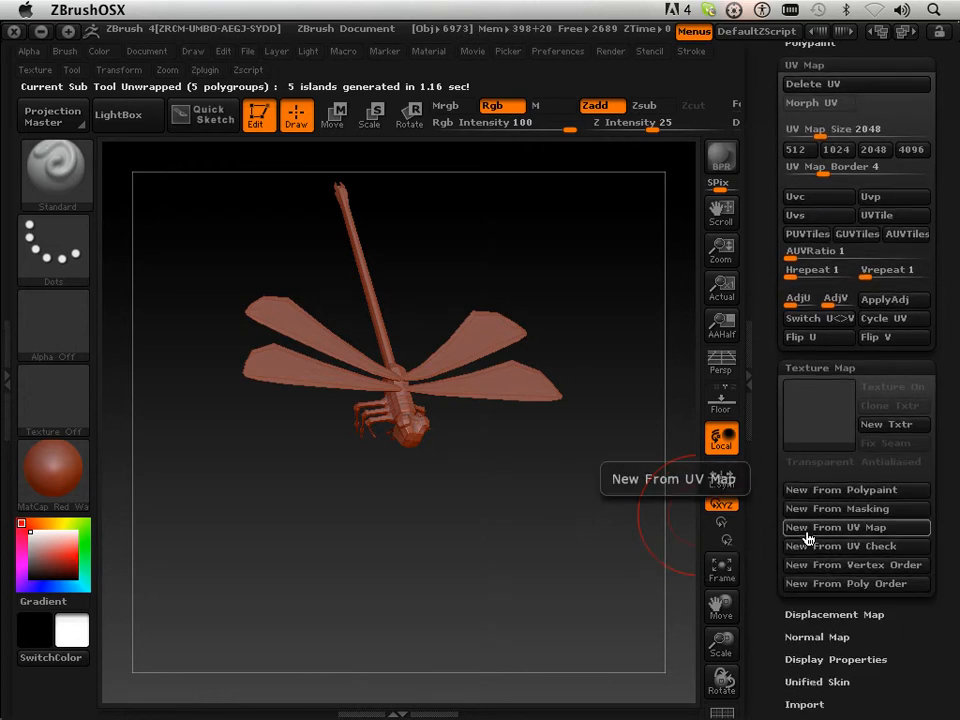
pyautogui.click(836, 528)
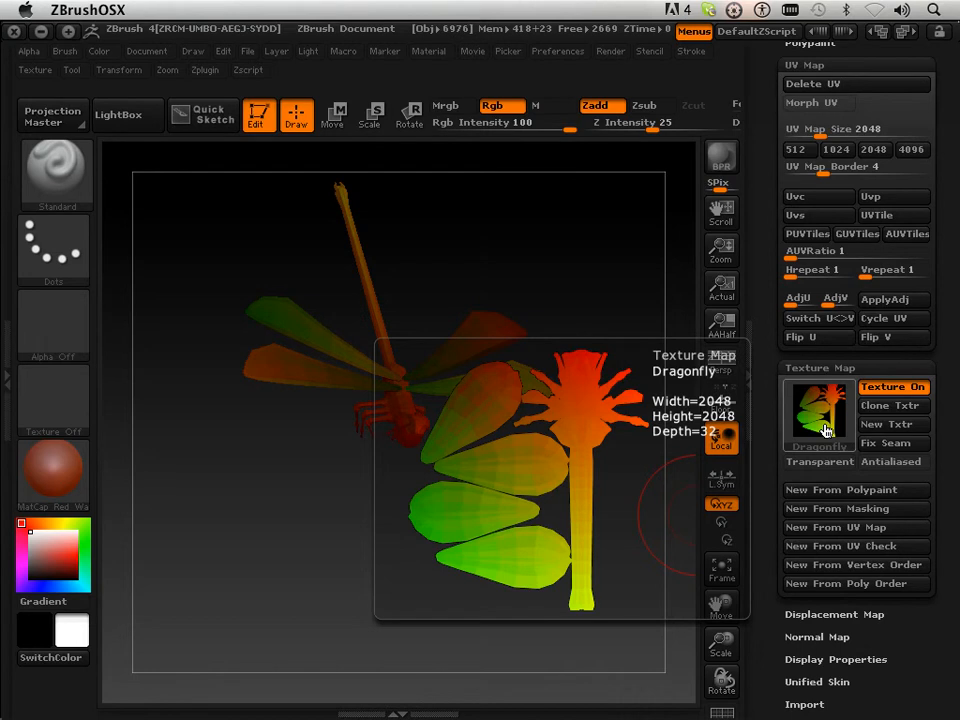
pyautogui.click(820, 412)
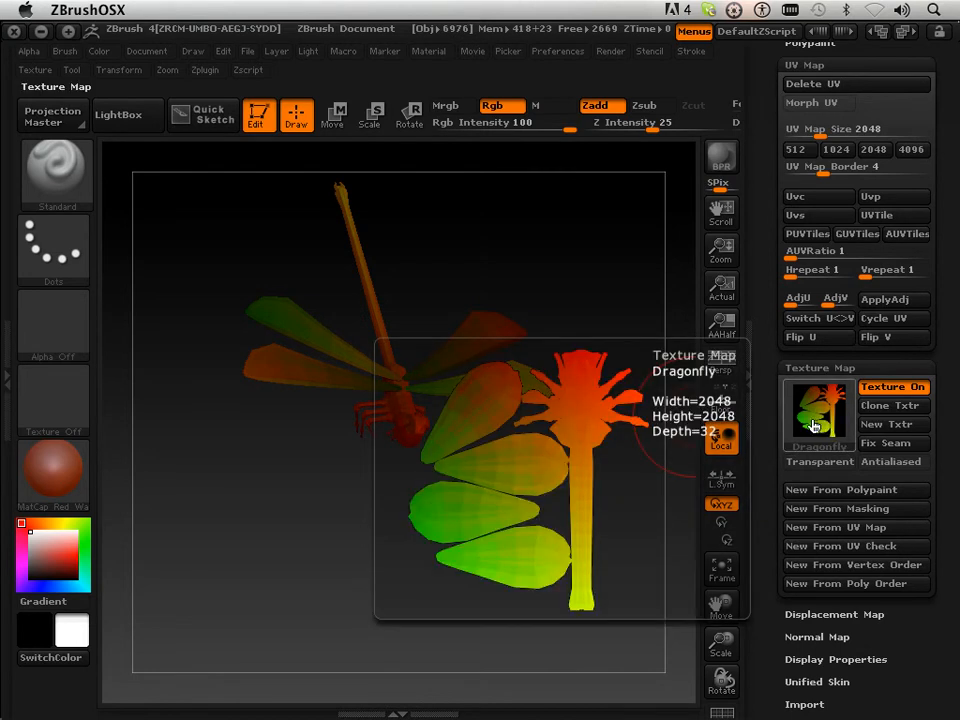
pyautogui.click(836, 148)
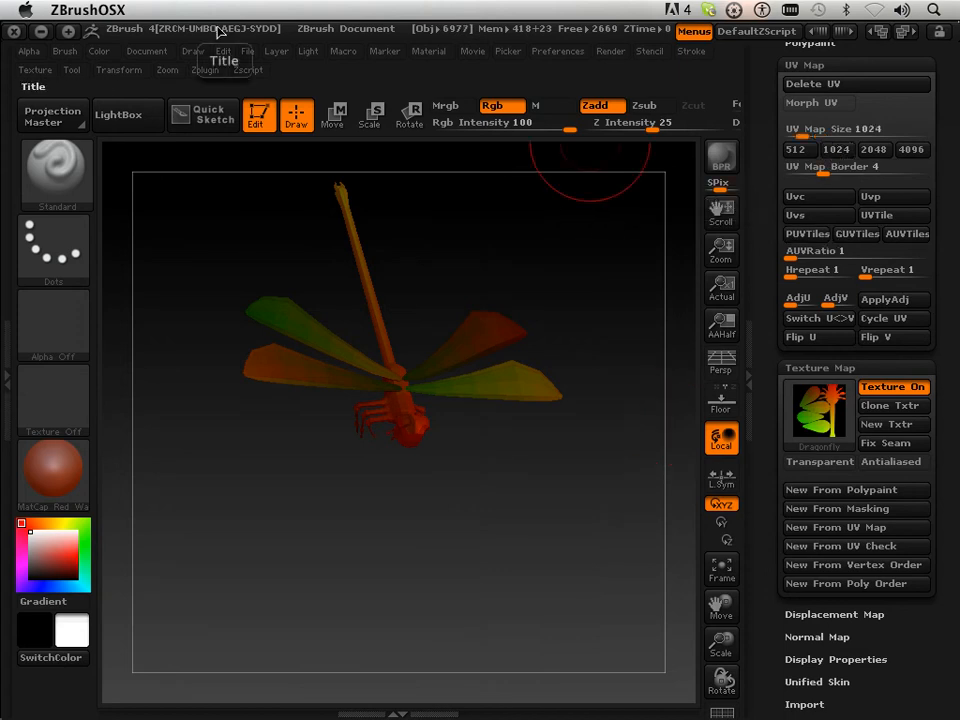
# - Switch the UV map size to 1024, then back to 2048
pyautogui.click(204, 68)
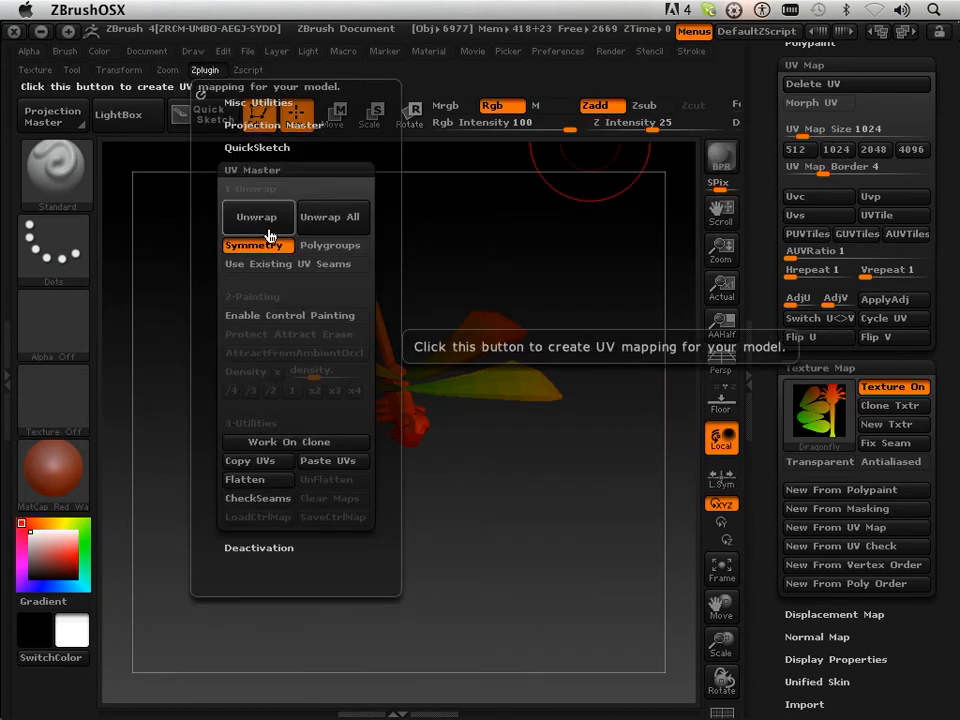
pyautogui.click(256, 216)
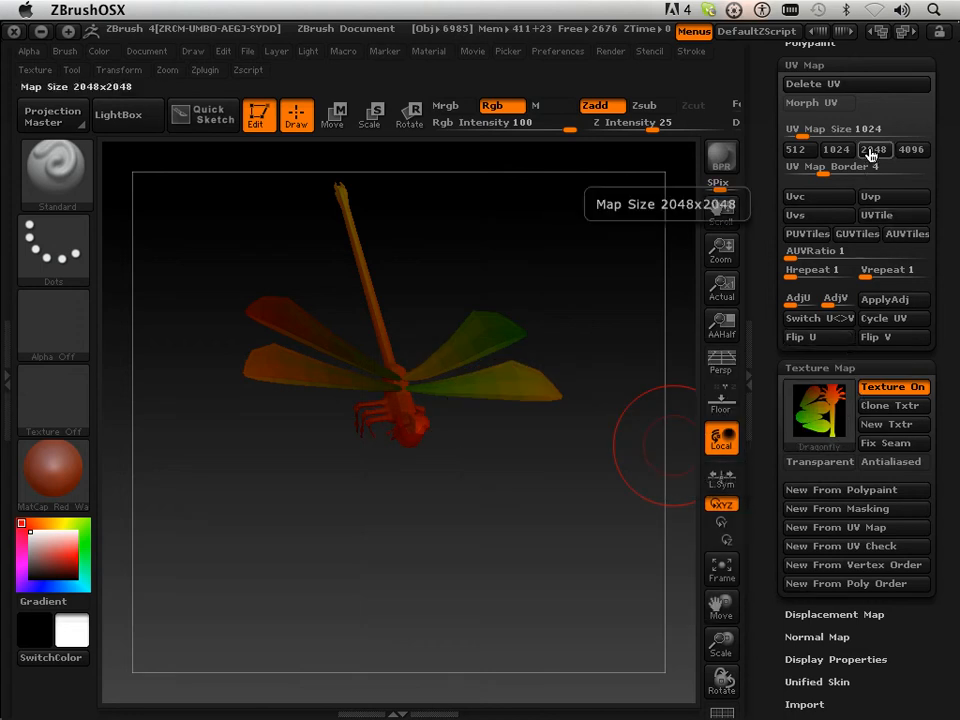
pyautogui.click(836, 148)
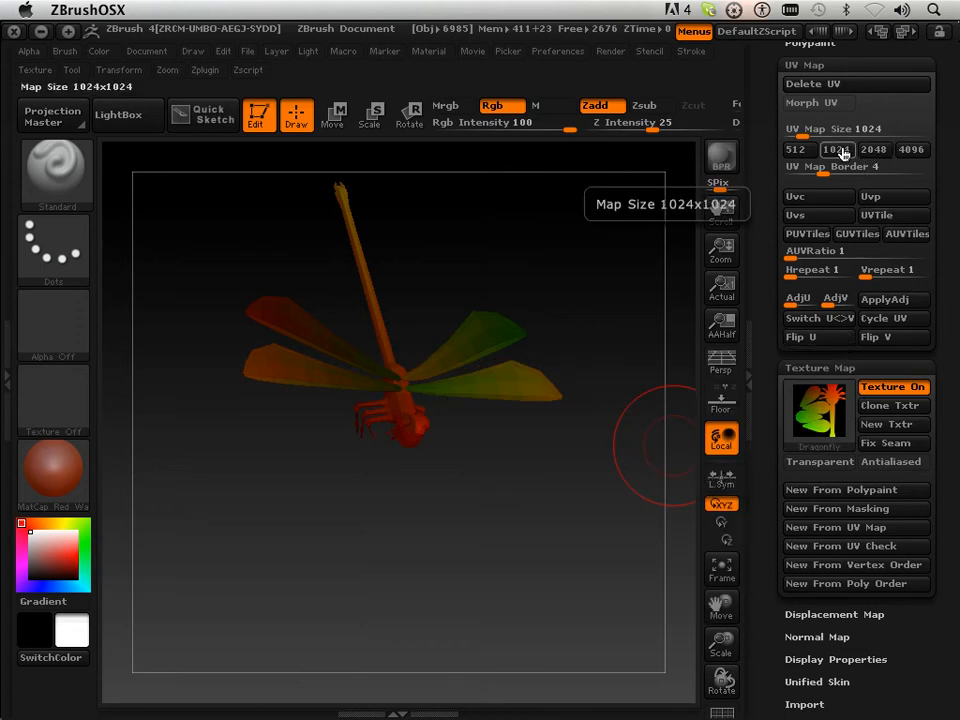
pyautogui.click(872, 148)
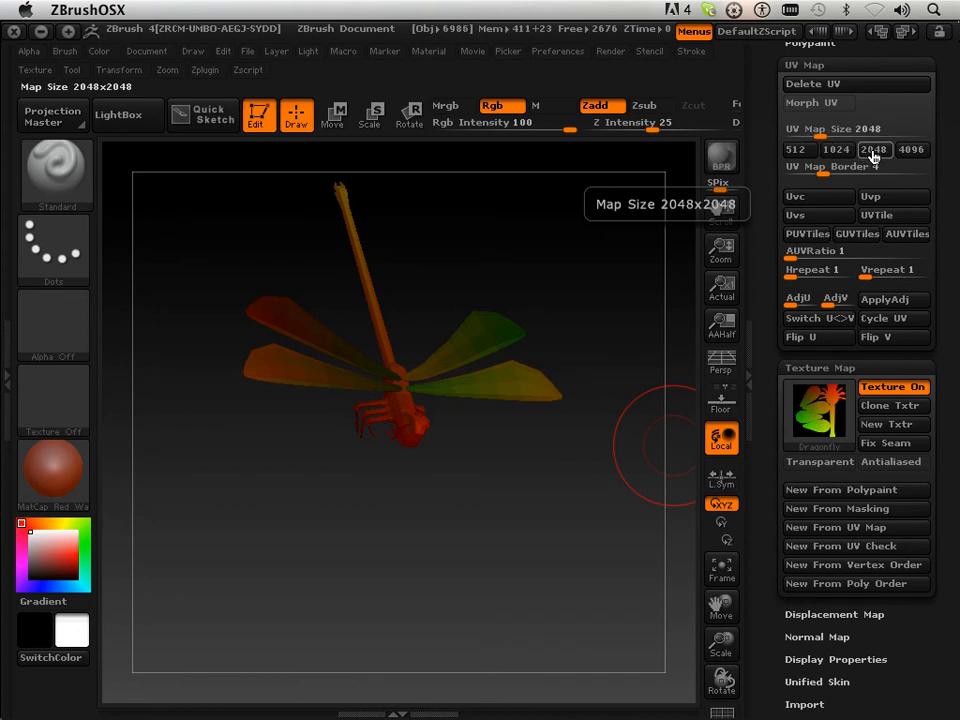
pyautogui.moveTo(868, 160)
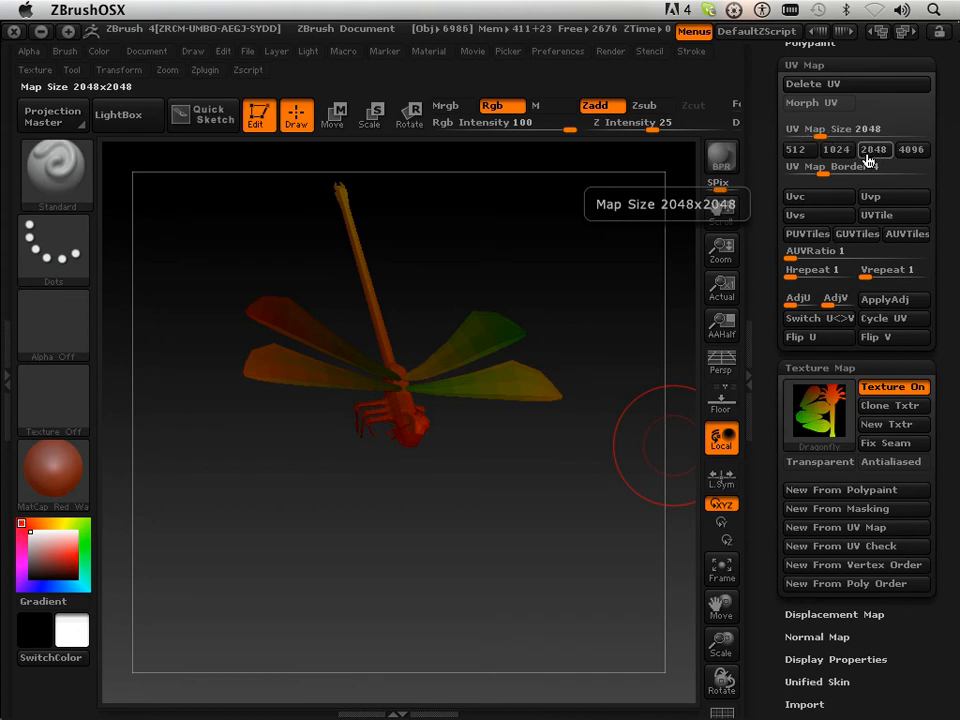
pyautogui.moveTo(878, 156)
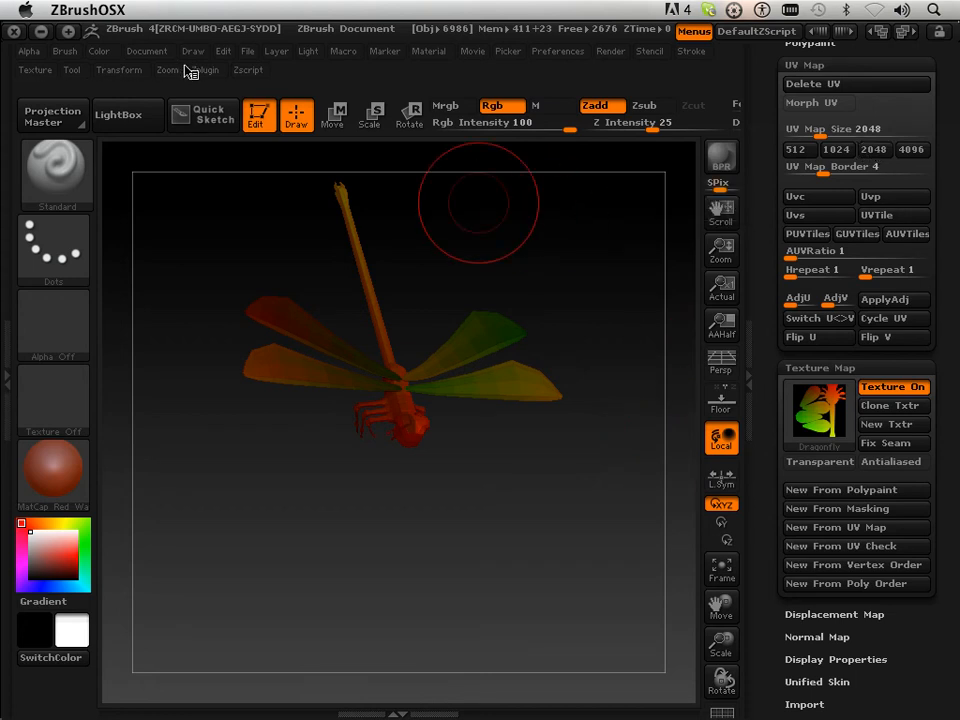
# - Re-run UV Master Unwrap, yielding 5 islands from the 5 polygroups
pyautogui.click(204, 68)
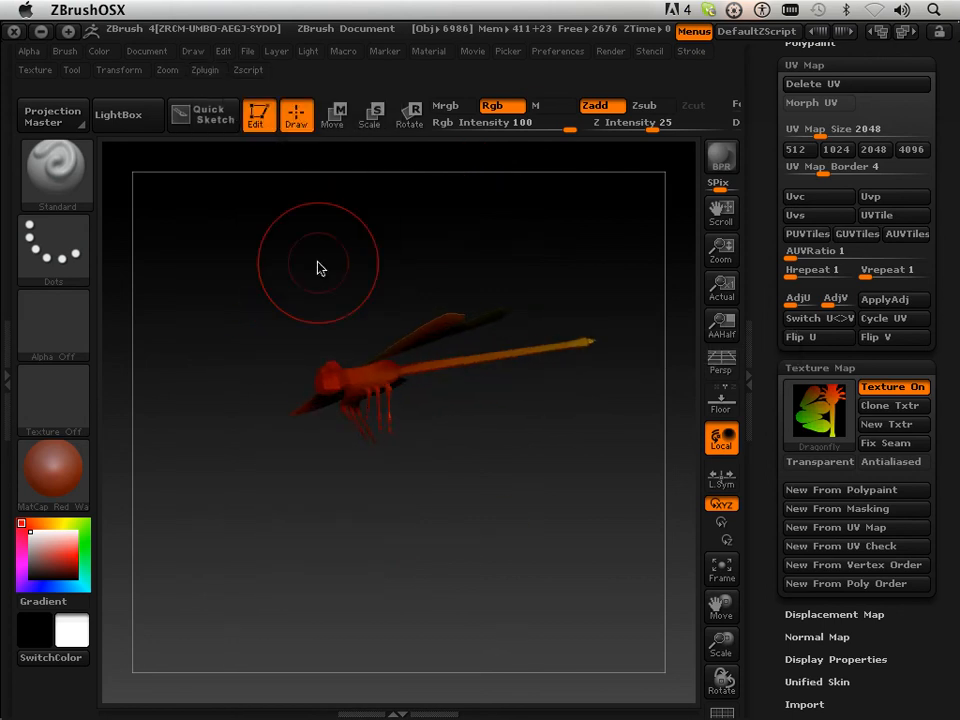
pyautogui.click(204, 70)
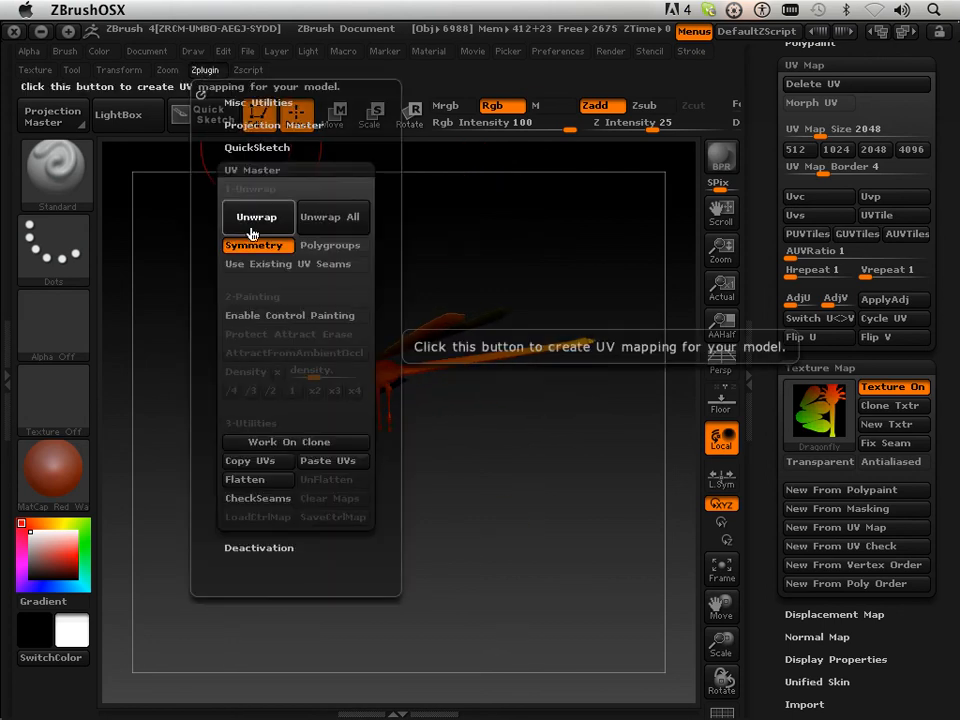
pyautogui.click(256, 216)
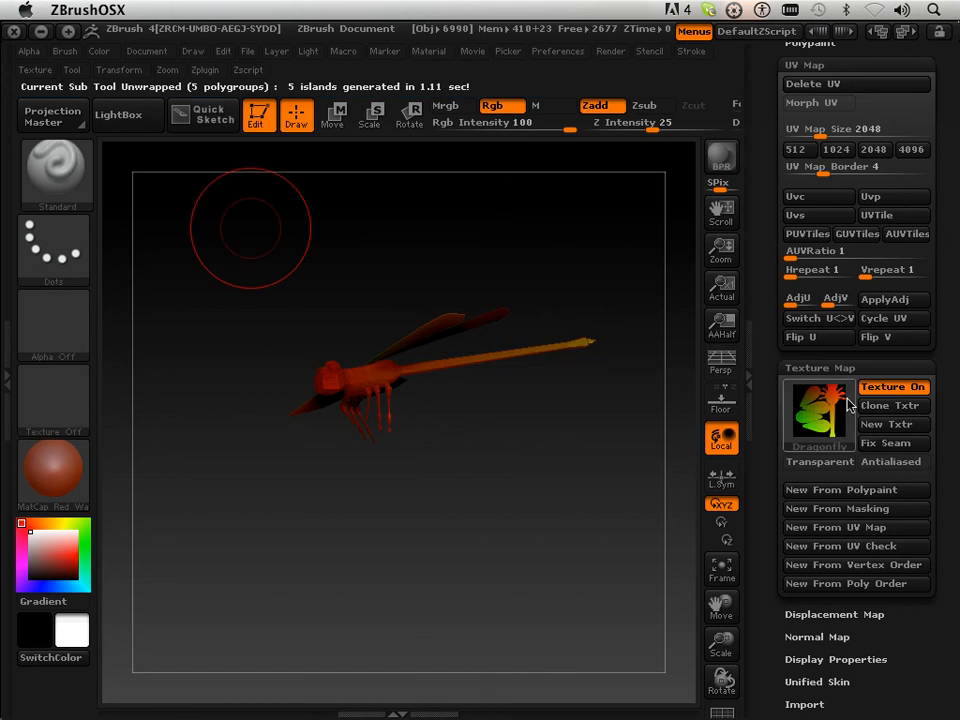
pyautogui.moveTo(844, 532)
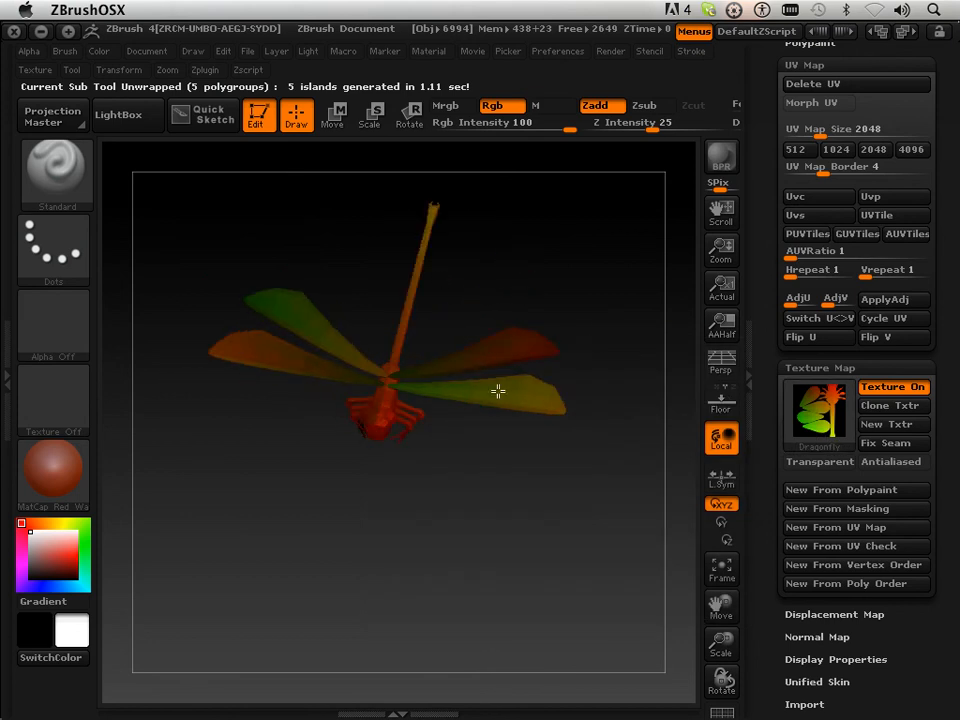
# - Toggle Texture On off so the plain surface shows, and orbit in closer
pyautogui.click(892, 388)
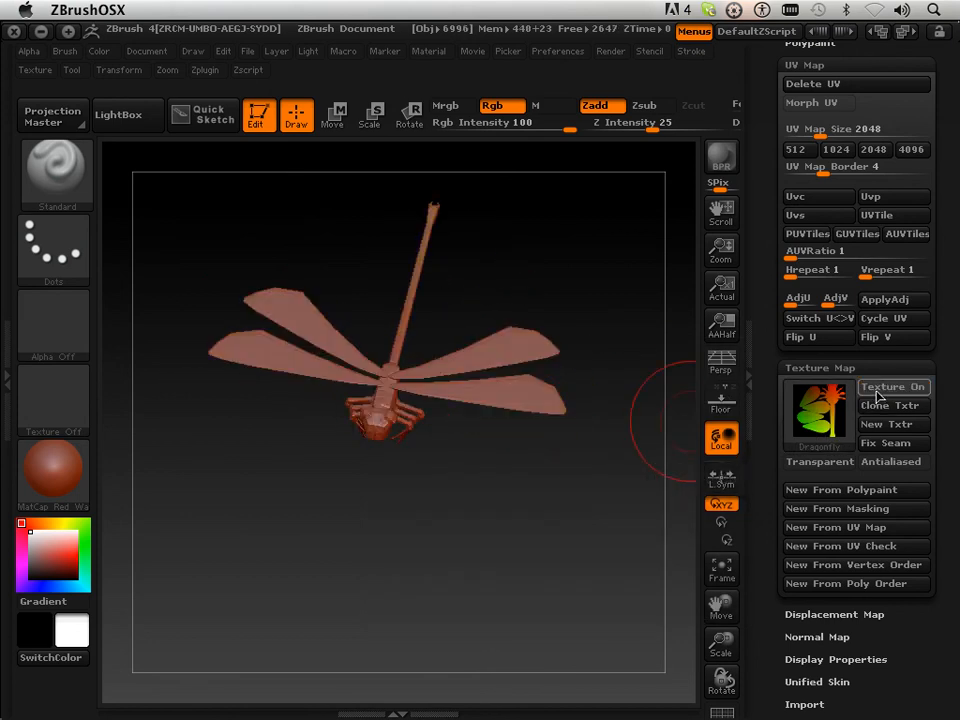
pyautogui.click(892, 388)
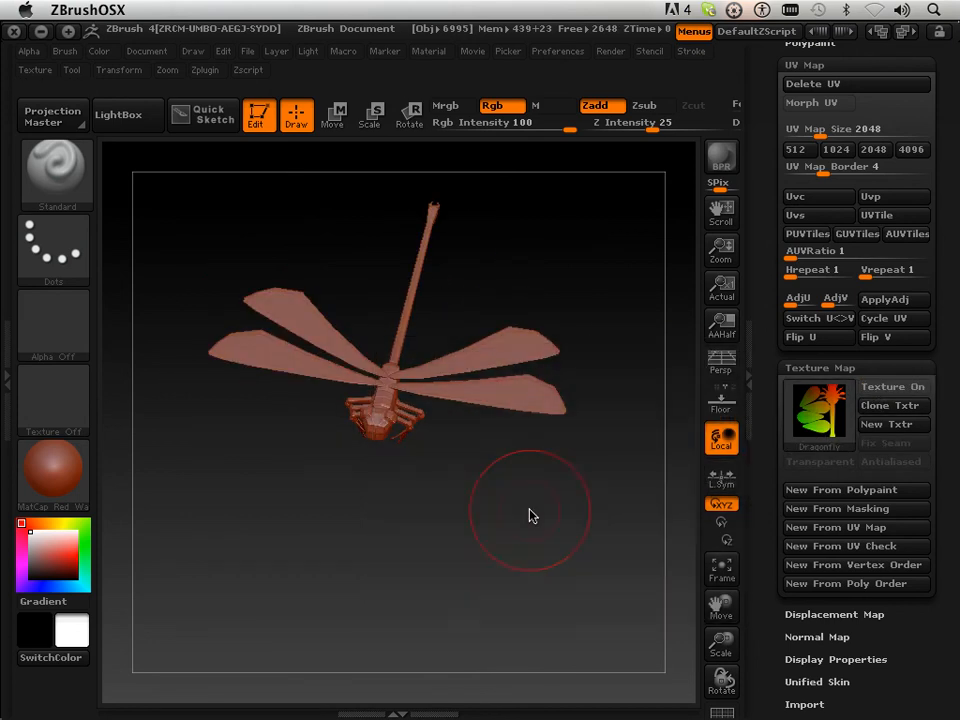
pyautogui.moveTo(530, 516); pyautogui.dragTo(400, 350)
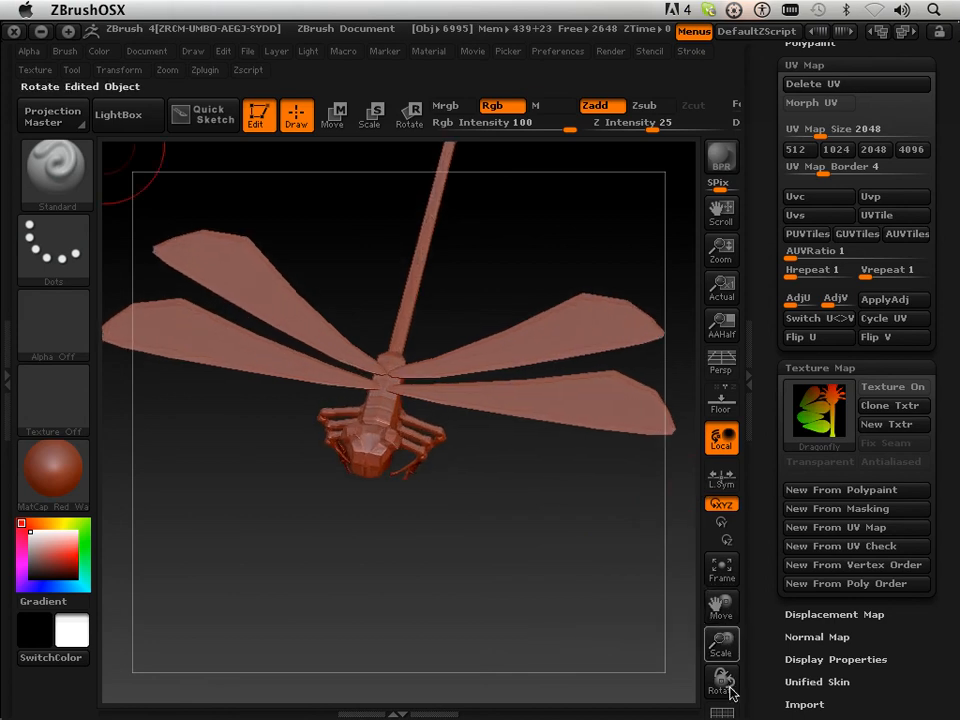
pyautogui.click(818, 412)
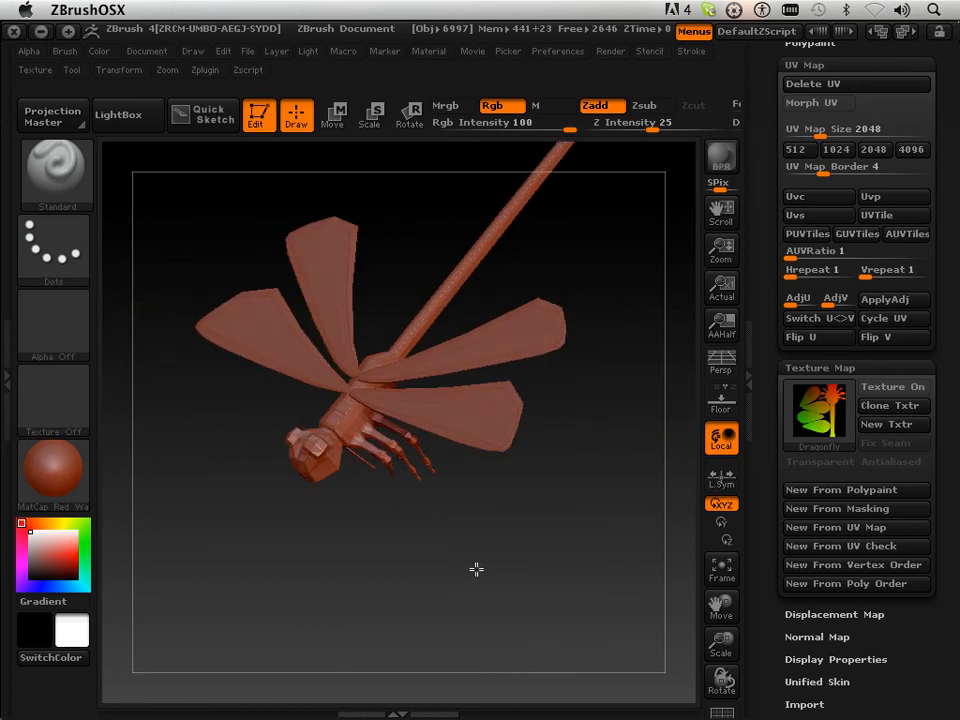
pyautogui.moveTo(476, 568)
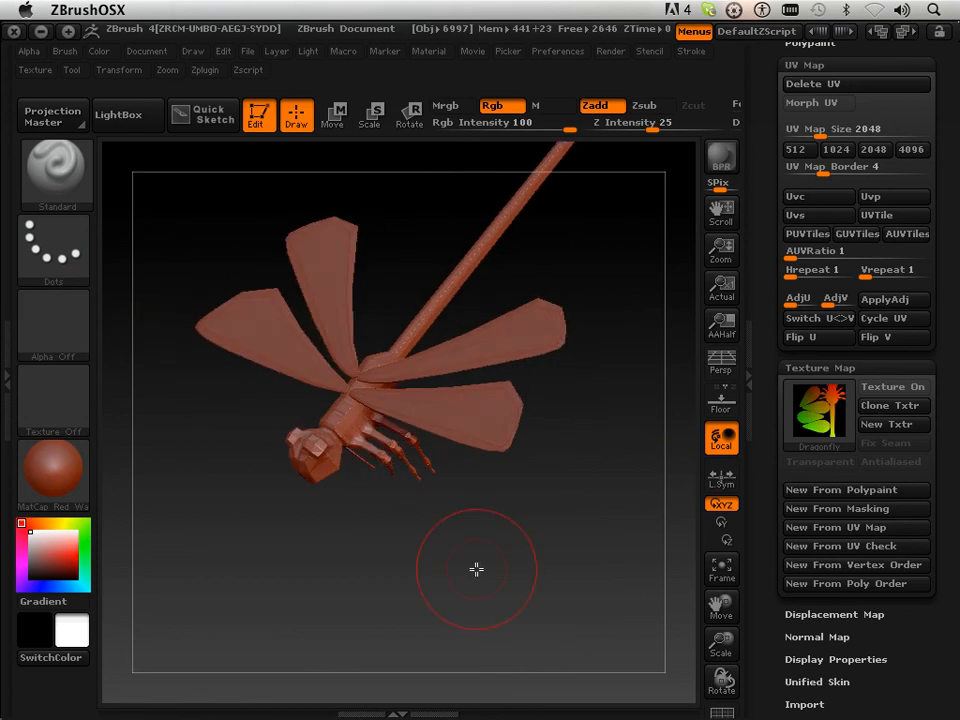